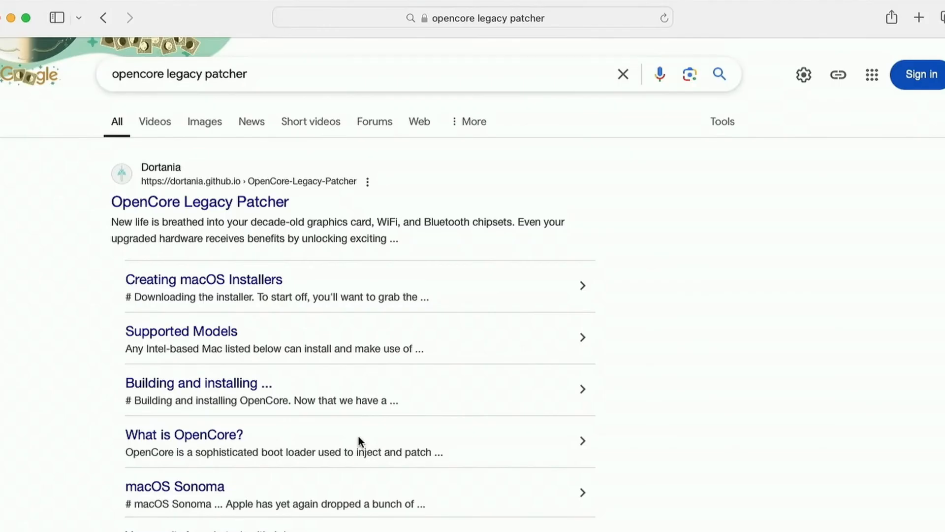
pyautogui.moveTo(317, 335)
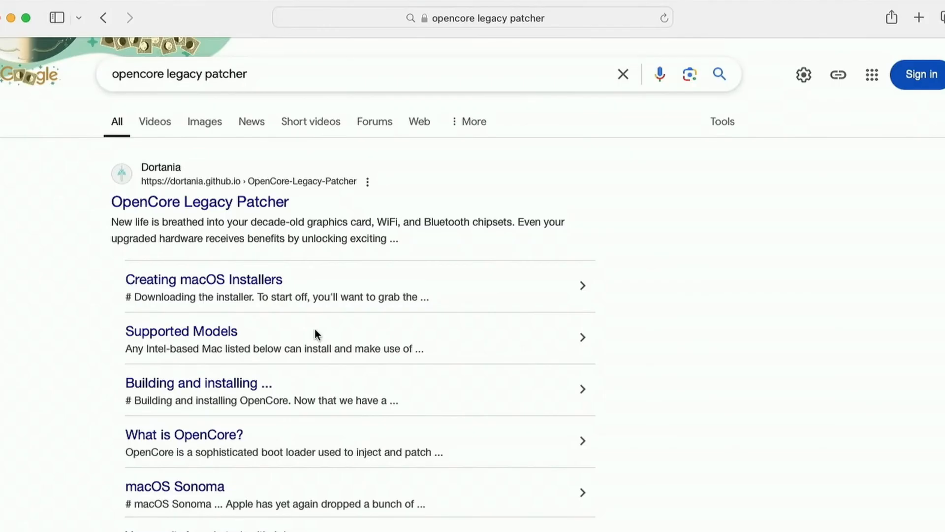
pyautogui.moveTo(274, 243)
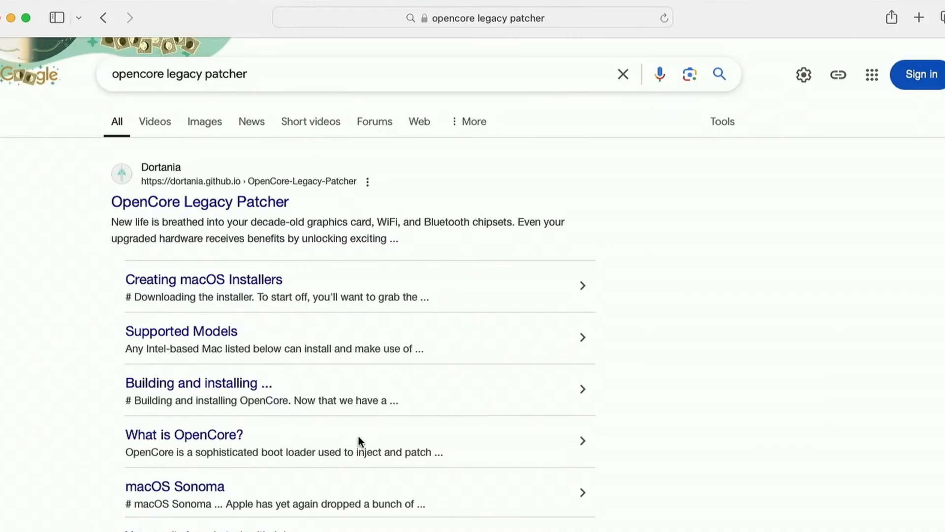
pyautogui.moveTo(318, 335)
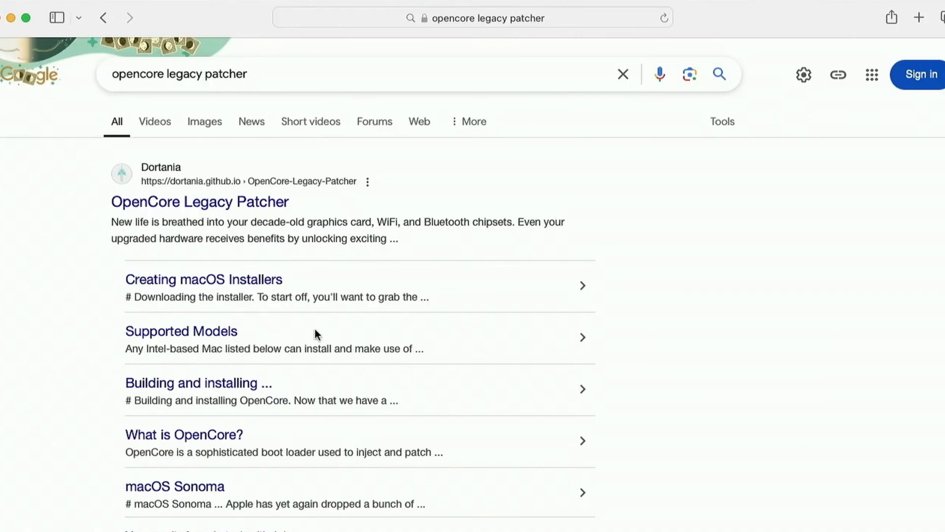
pyautogui.moveTo(362, 447)
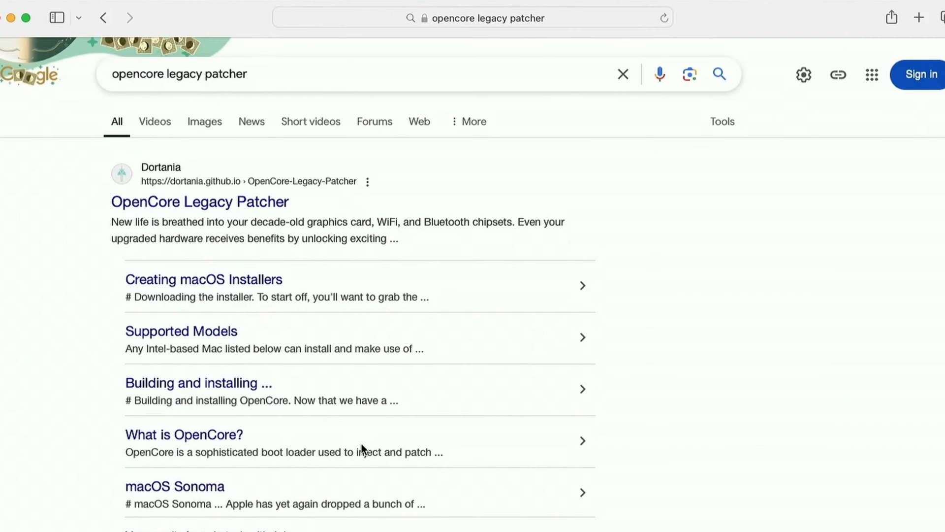
pyautogui.moveTo(338, 392)
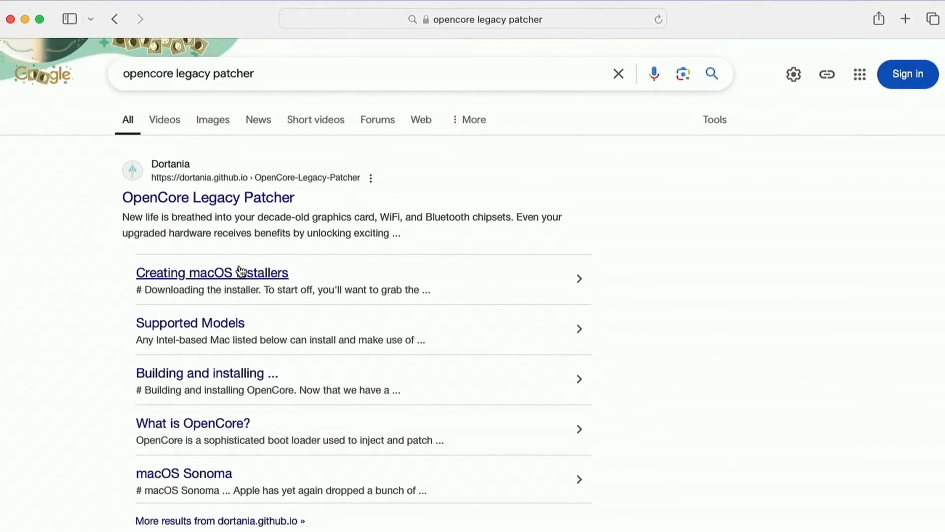
# Step: Open the Dortania OpenCore Legacy Patcher docs' Supported Models page and scroll to the MacBook Pro table
pyautogui.click(208, 197)
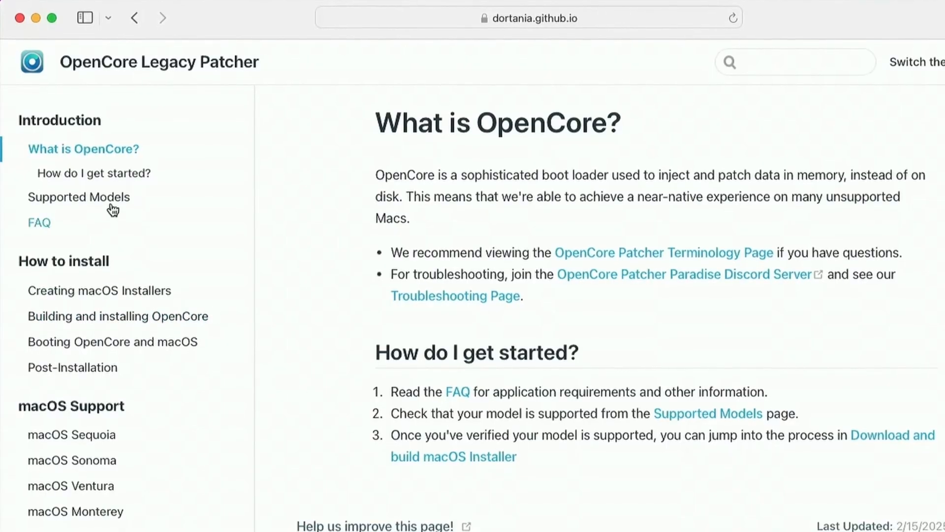
pyautogui.click(78, 196)
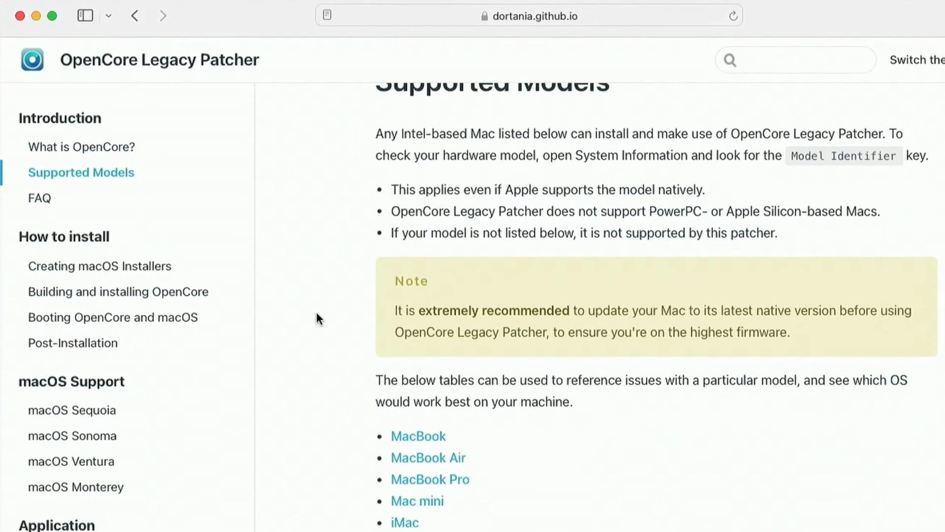
pyautogui.scroll(-3)
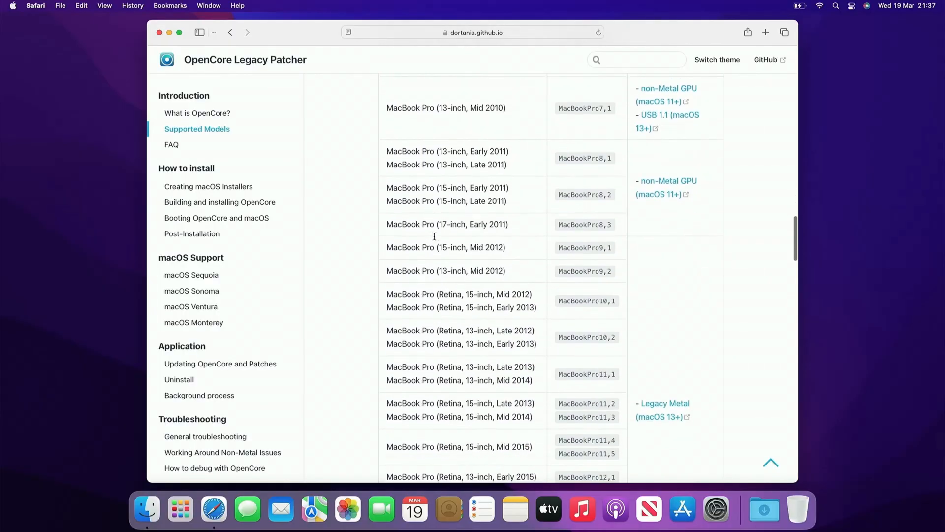
pyautogui.scroll(-3)
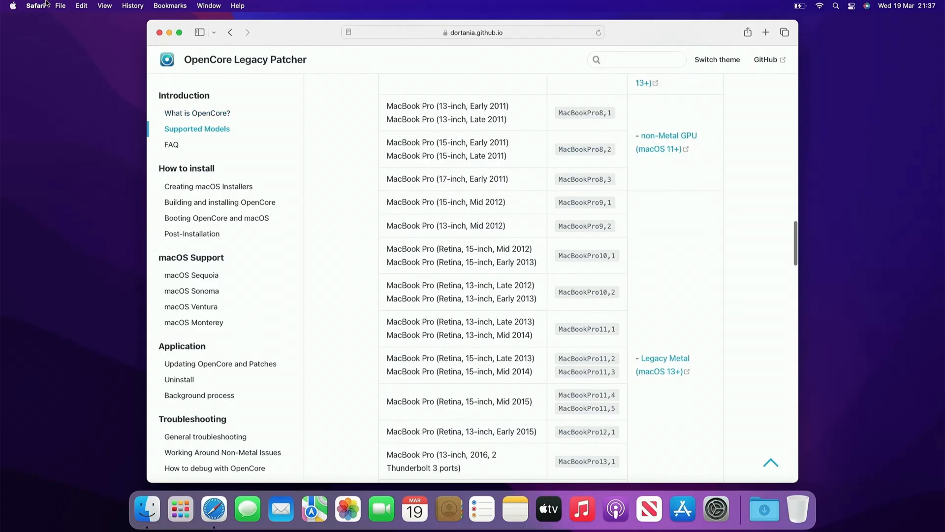
pyautogui.moveTo(17, 19)
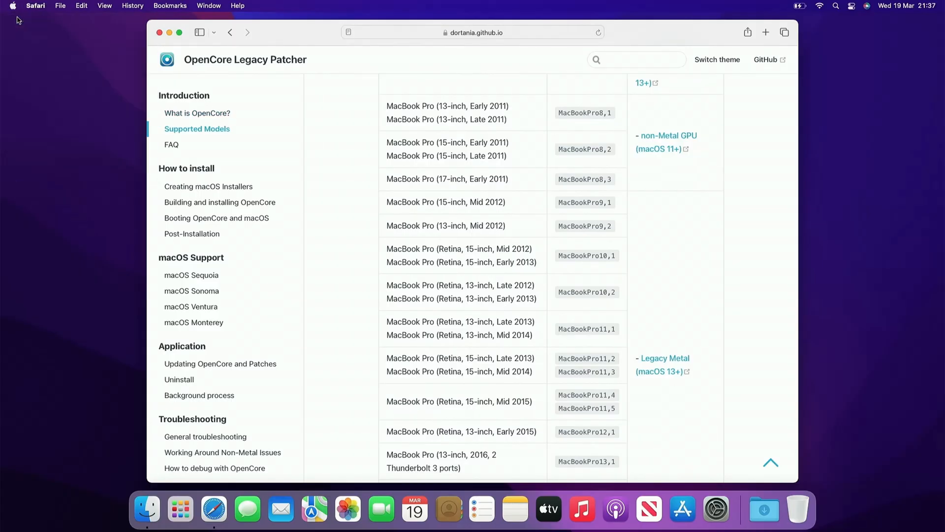
# Step: Check this Mac's model in About This Mac, then find it in the MacBook Pro table
pyautogui.click(12, 6)
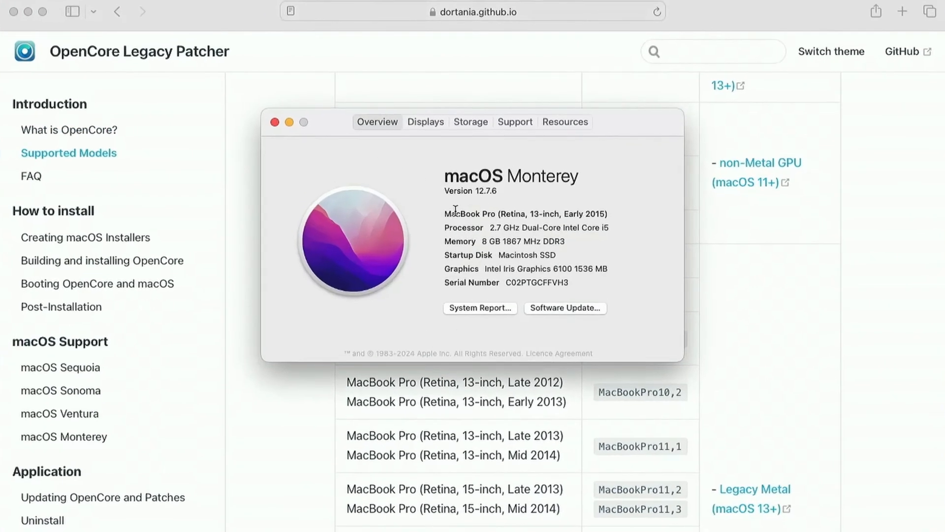
pyautogui.moveTo(588, 208)
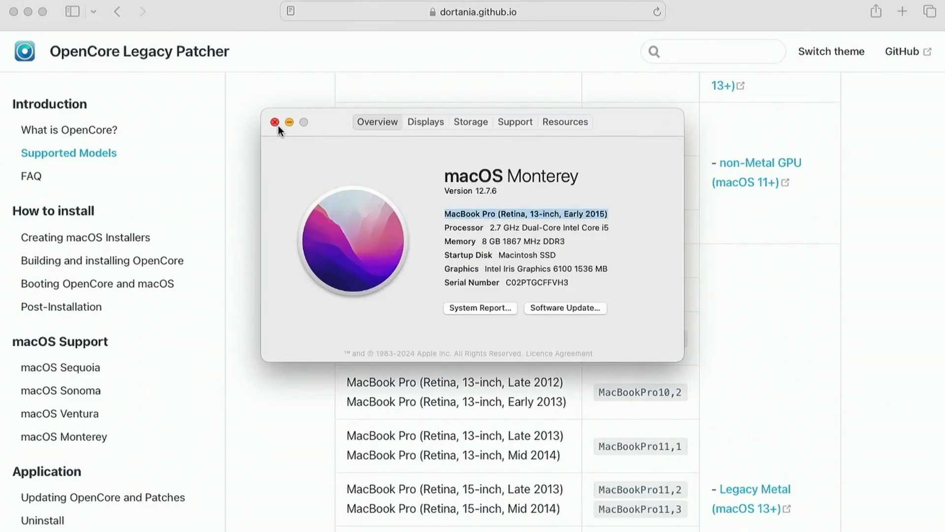
pyautogui.click(275, 123)
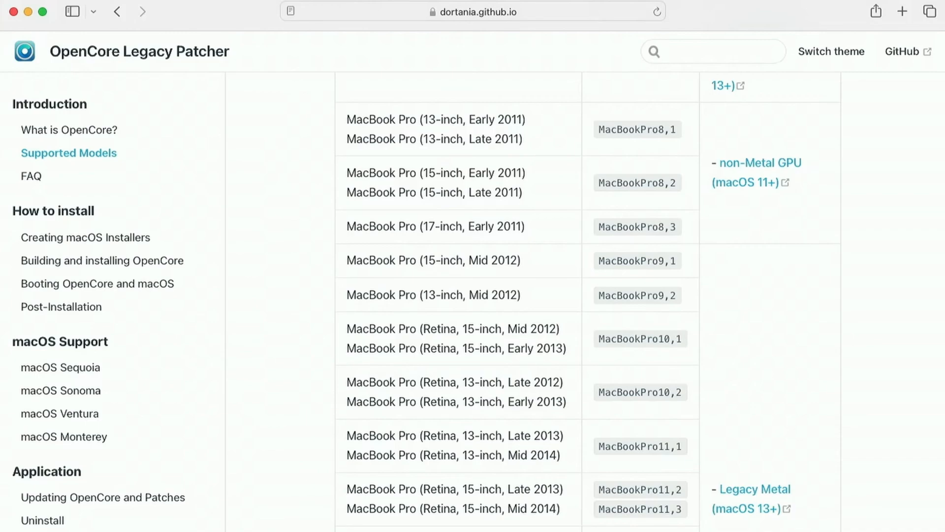
pyautogui.scroll(-3)
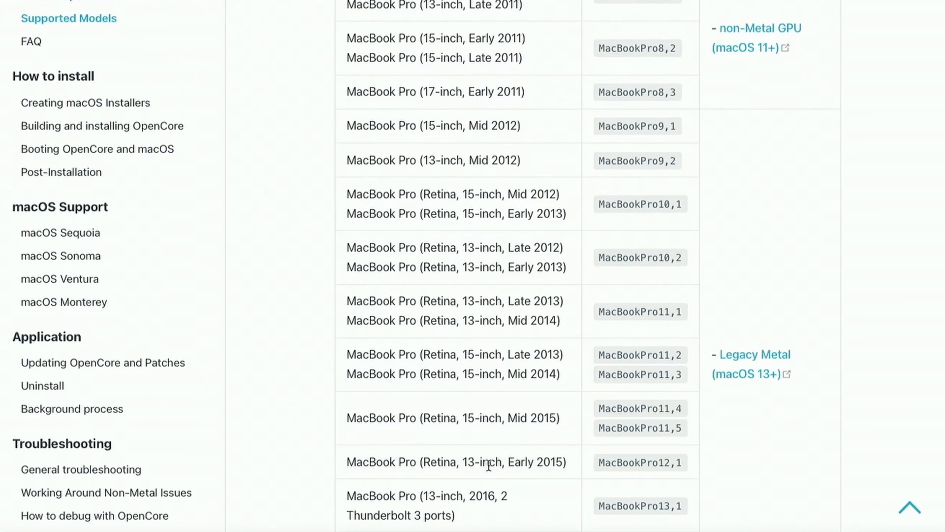
pyautogui.scroll(-3)
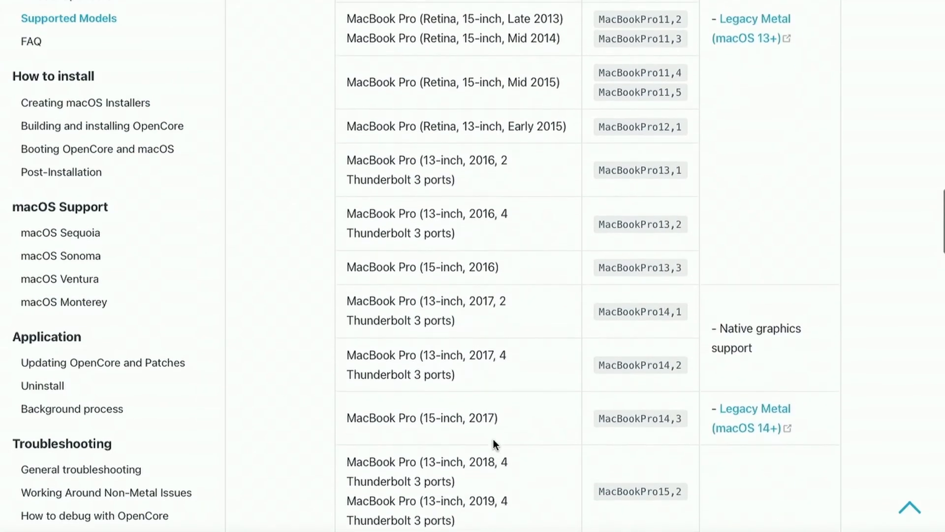
pyautogui.scroll(3)
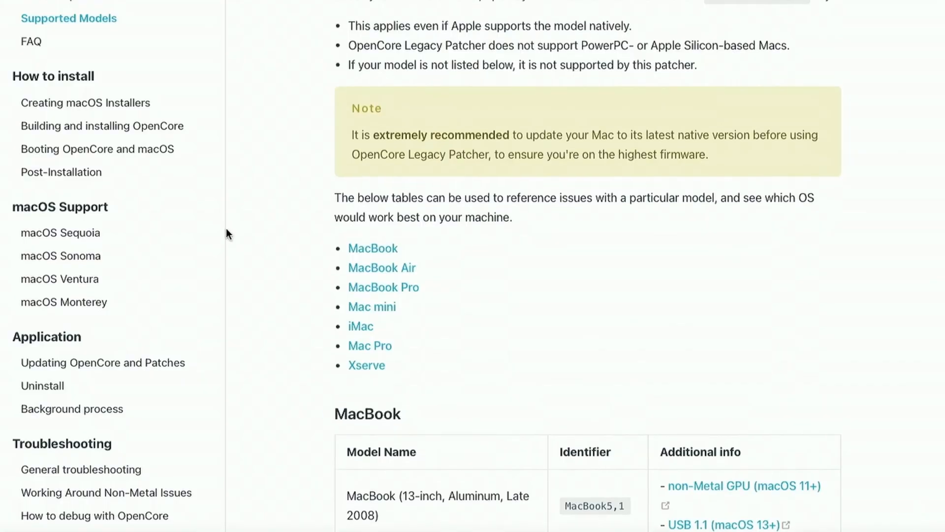
pyautogui.scroll(3)
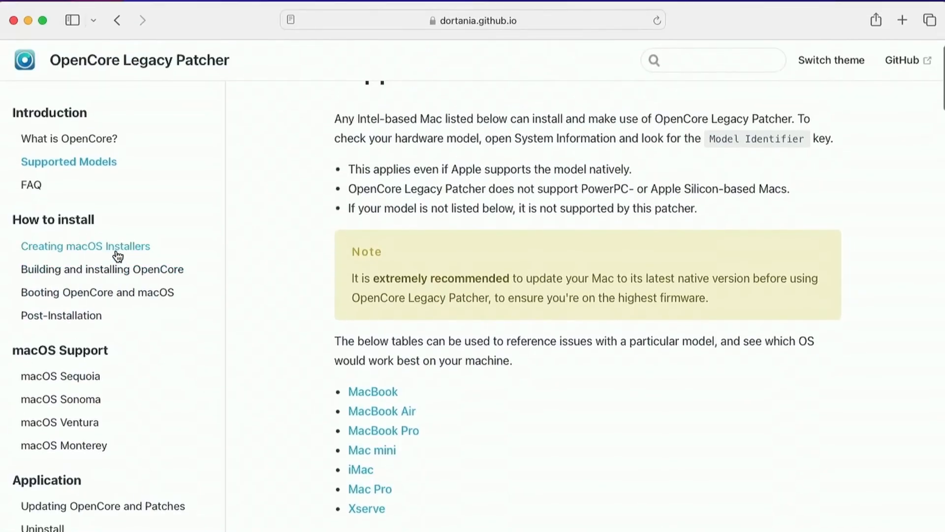
# Step: Download OpenCore-Patcher.pkg from the GitHub 2.2.0 release, allowing downloads from github.com
pyautogui.click(102, 269)
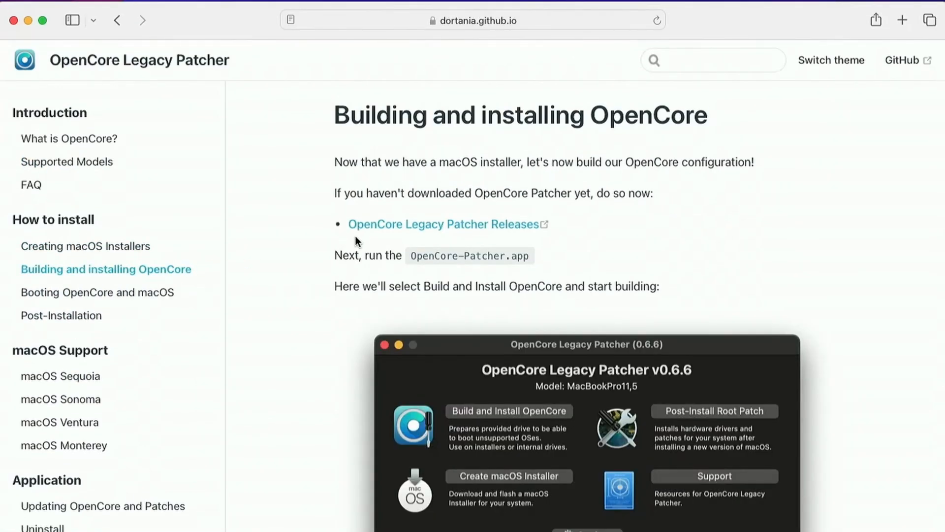
pyautogui.click(446, 223)
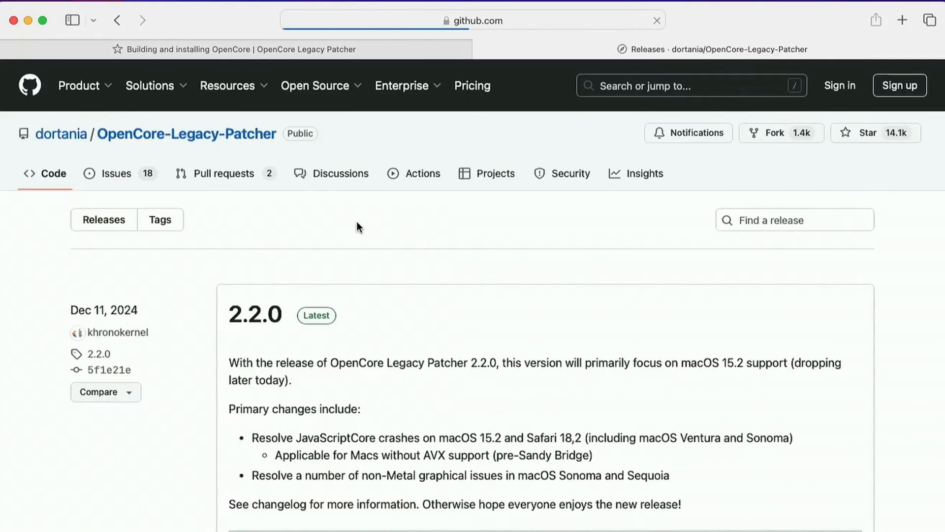
pyautogui.scroll(-3)
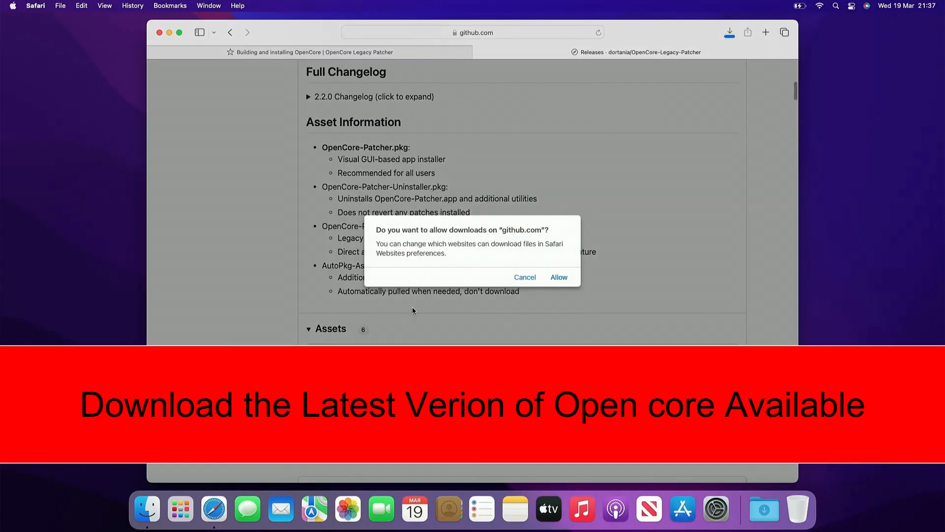
pyautogui.click(557, 277)
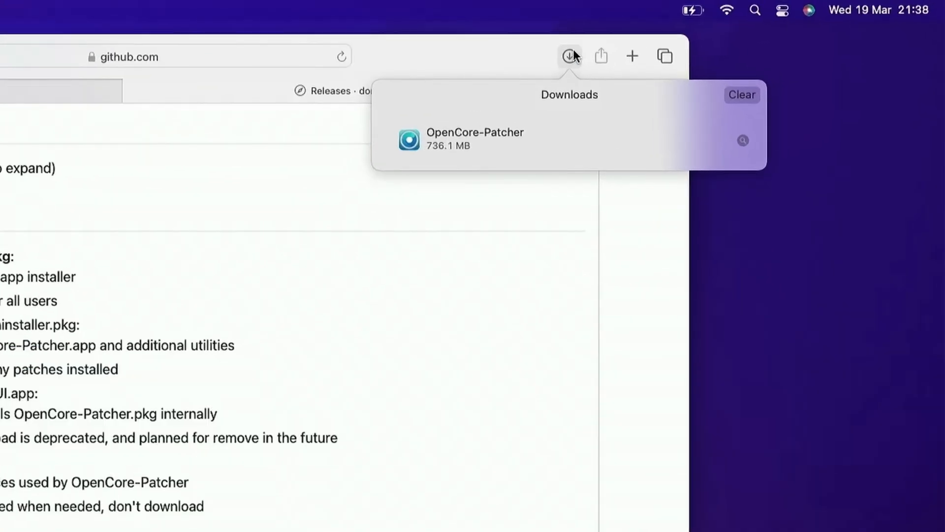
pyautogui.moveTo(533, 138)
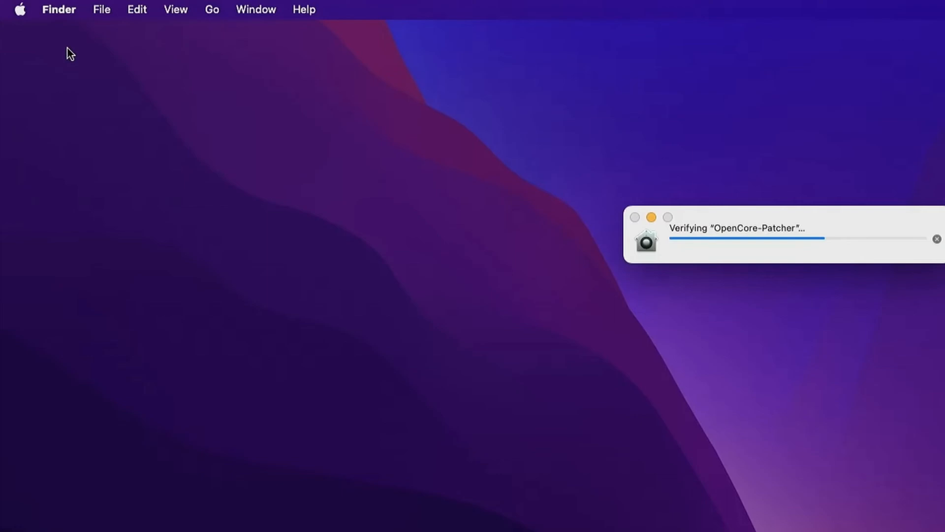
# Step: Enable showing hard disks on the desktop in Finder settings and begin entering the administrator password
pyautogui.click(59, 9)
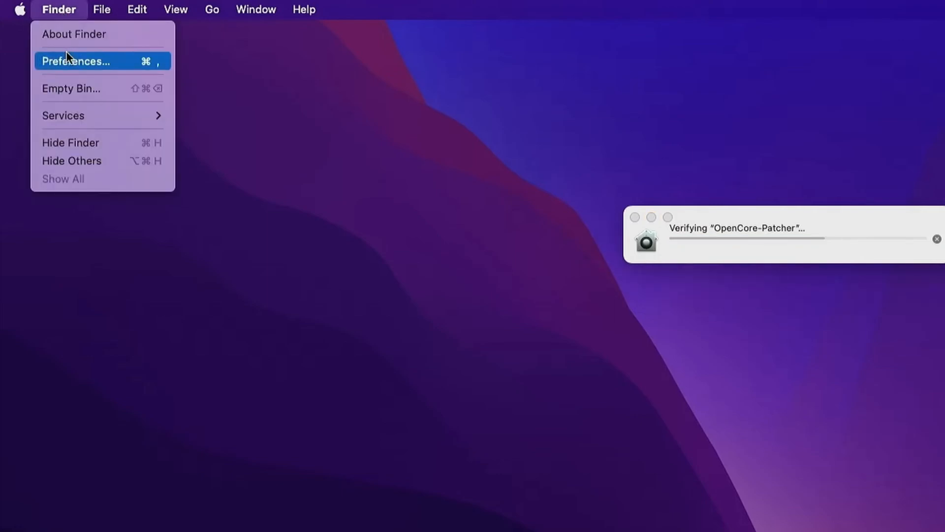
pyautogui.click(76, 61)
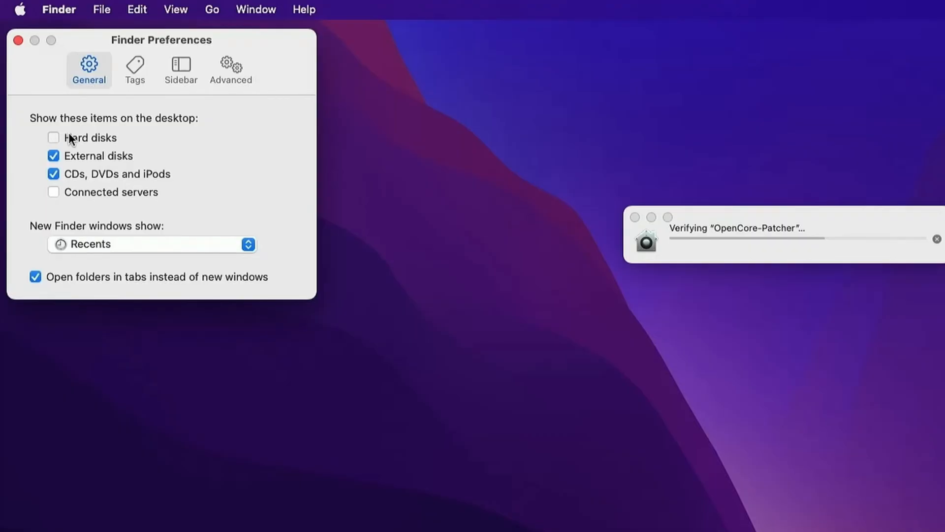
pyautogui.click(18, 41)
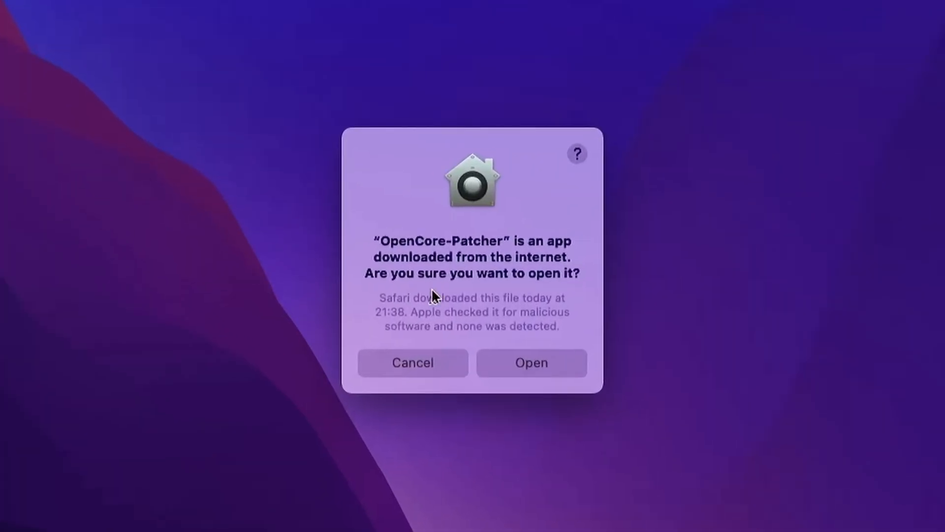
pyautogui.click(531, 363)
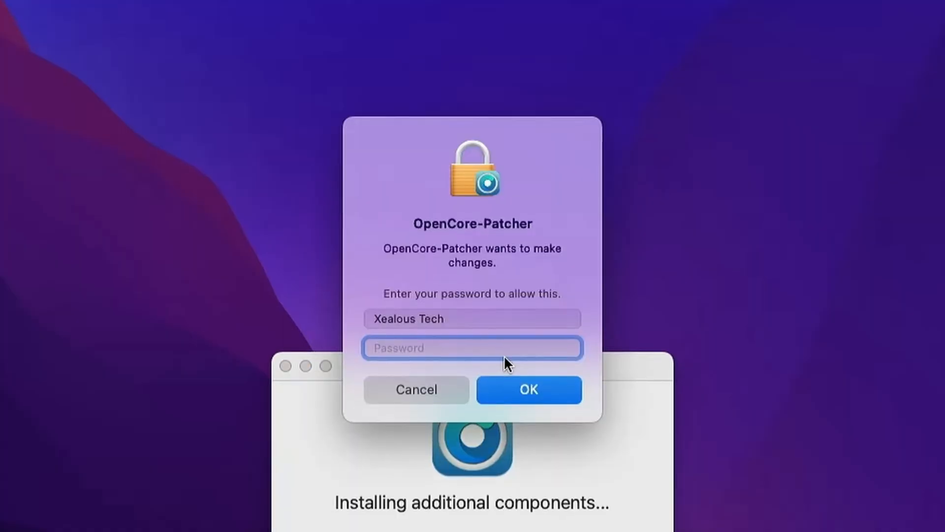
# Step: Authorize the patcher, download the macOS Sequoia 15.3.2 installer, and decline creating installer media
pyautogui.click(527, 390)
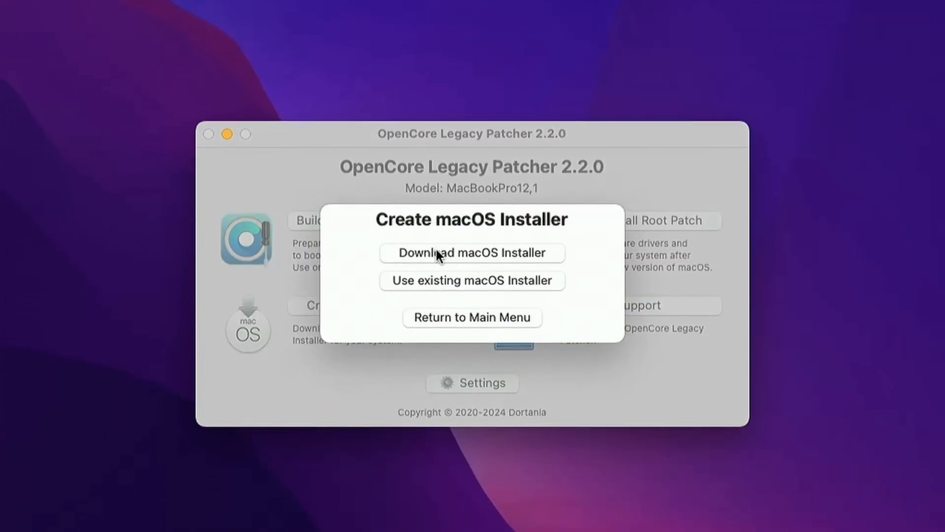
pyautogui.click(472, 253)
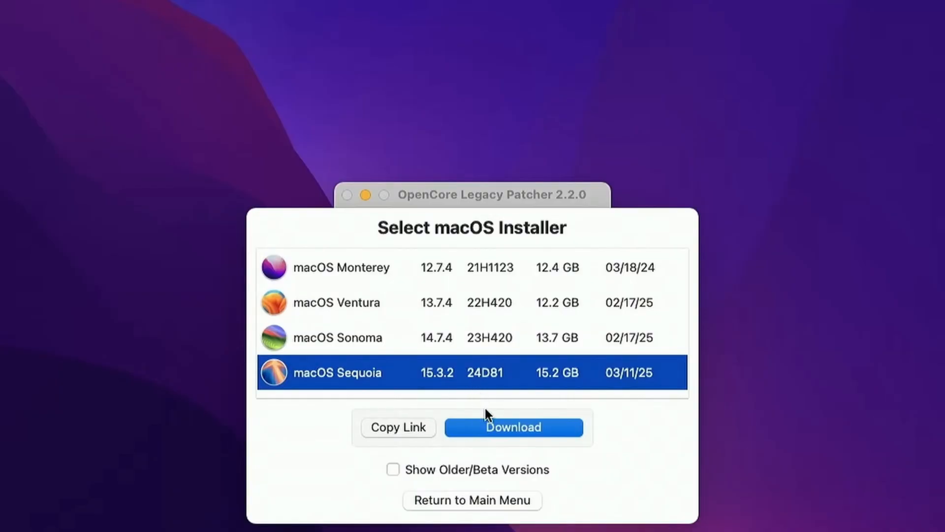
pyautogui.click(513, 427)
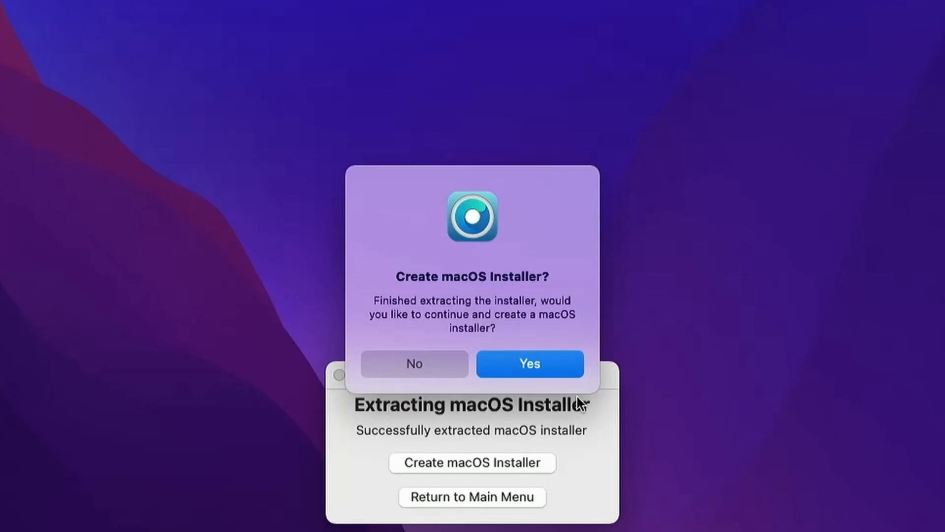
pyautogui.moveTo(414, 364)
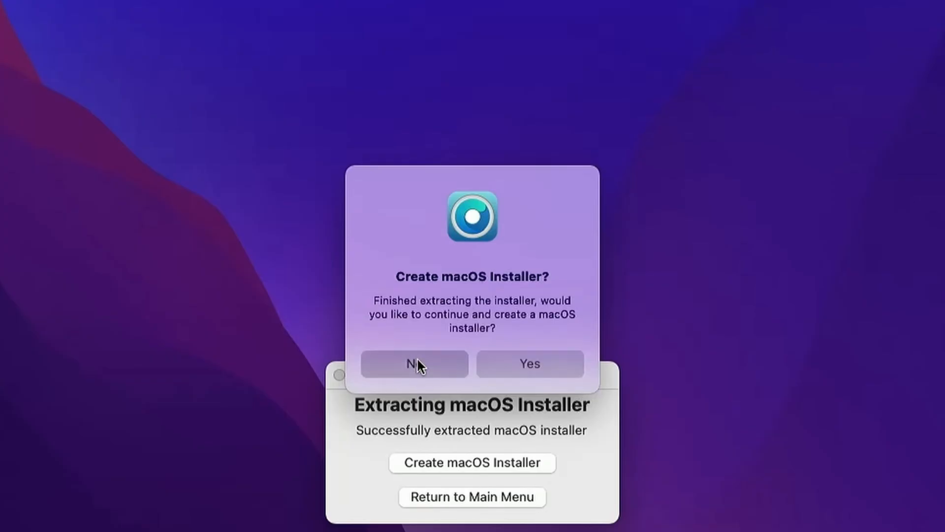
pyautogui.click(414, 363)
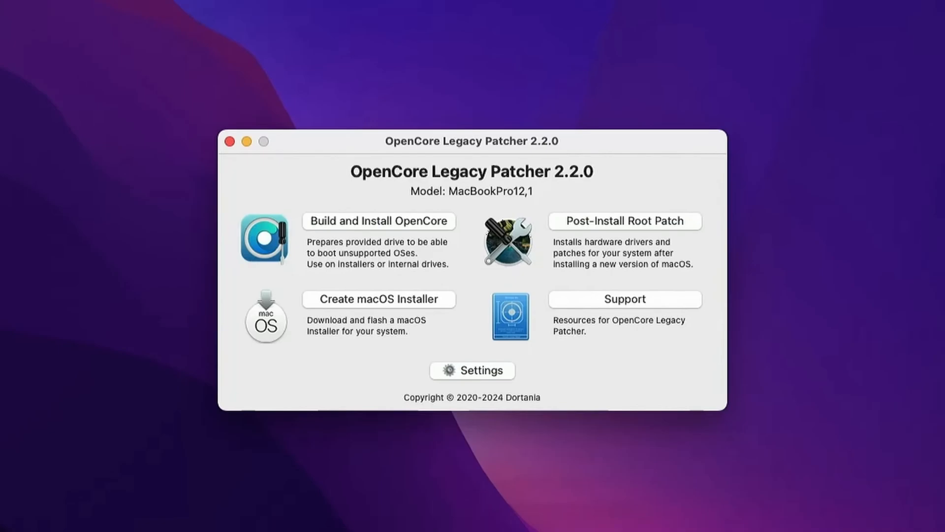
# Step: Launch Disk Utility from Launchpad by searching 'disk' and select the internal Apple SSD
pyautogui.click(155, 510)
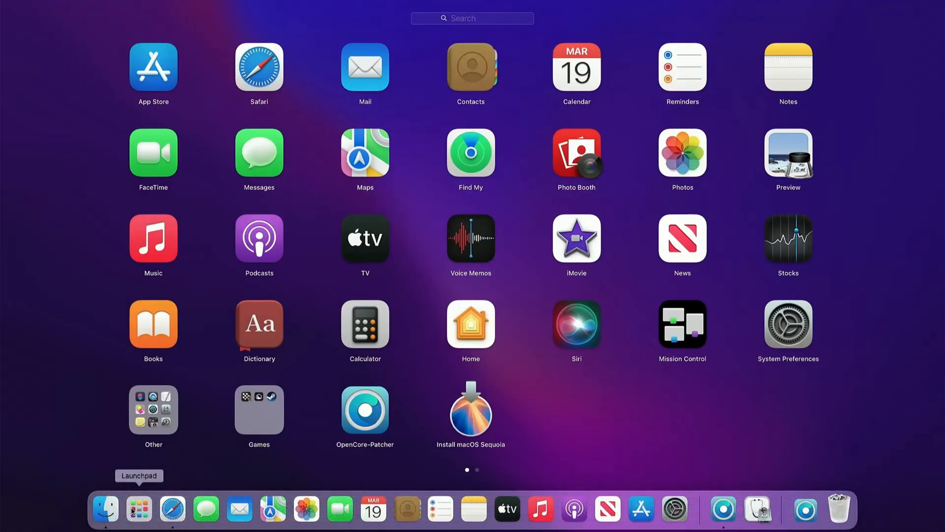
pyautogui.write('di')
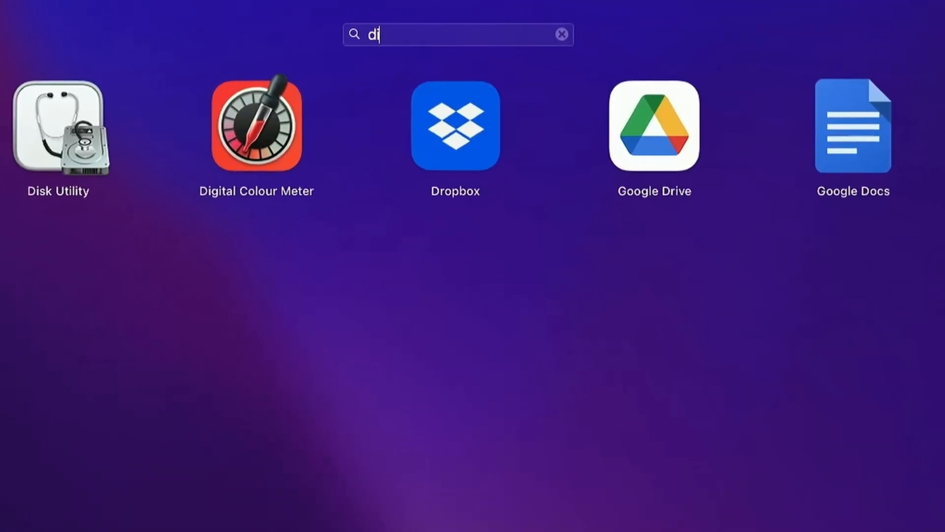
pyautogui.write('sk')
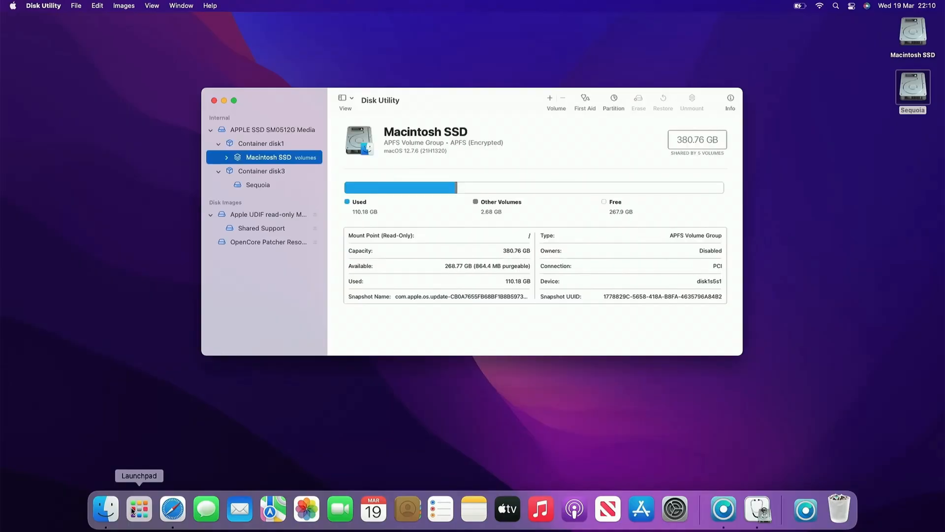
pyautogui.click(272, 129)
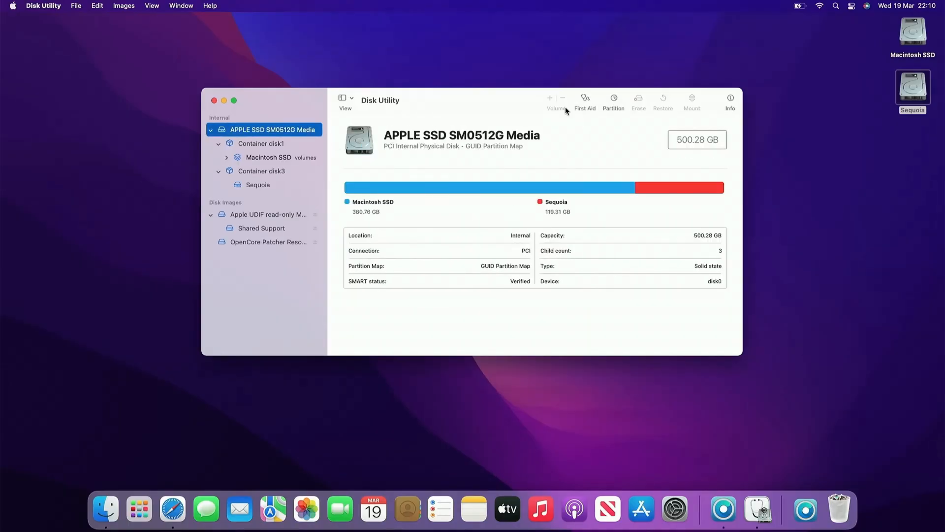
# Step: Add a new partition named MyVolume formatted as Mac OS Extended (Journaled)
pyautogui.click(614, 97)
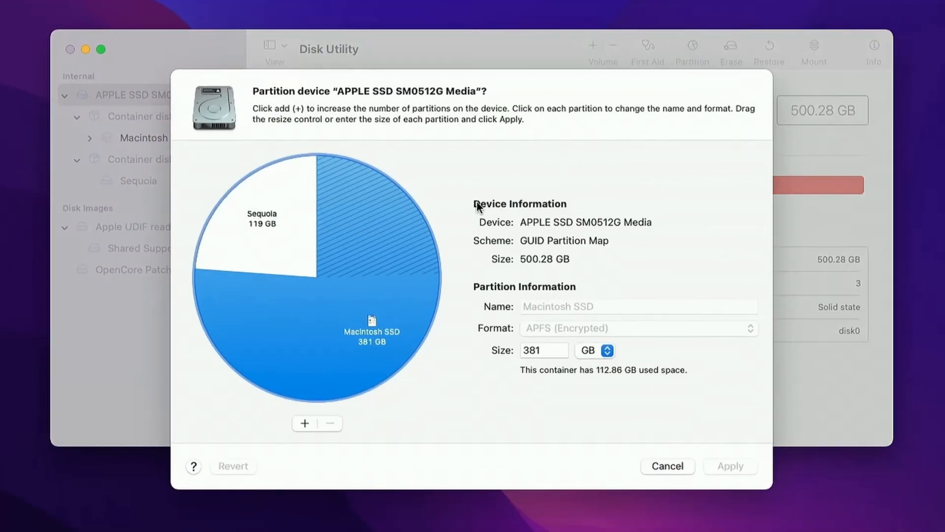
pyautogui.moveTo(304, 422)
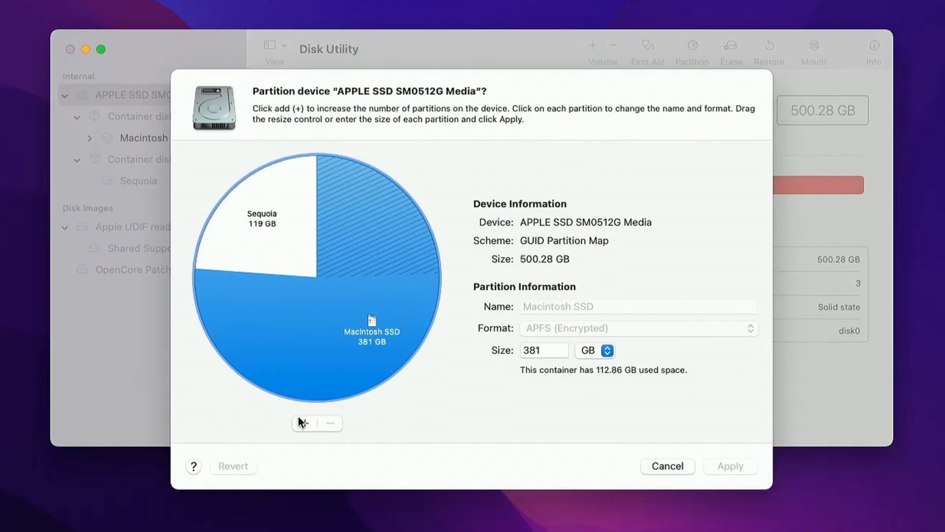
pyautogui.click(303, 423)
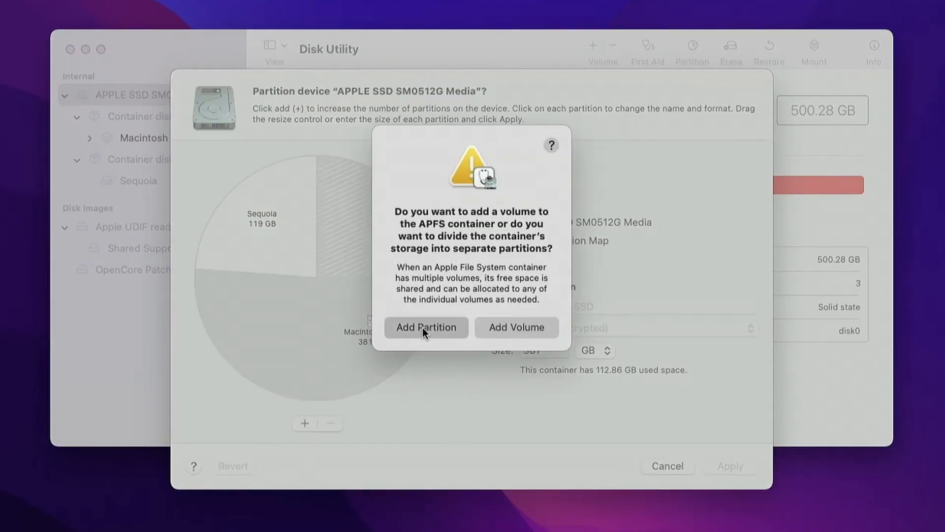
pyautogui.click(425, 327)
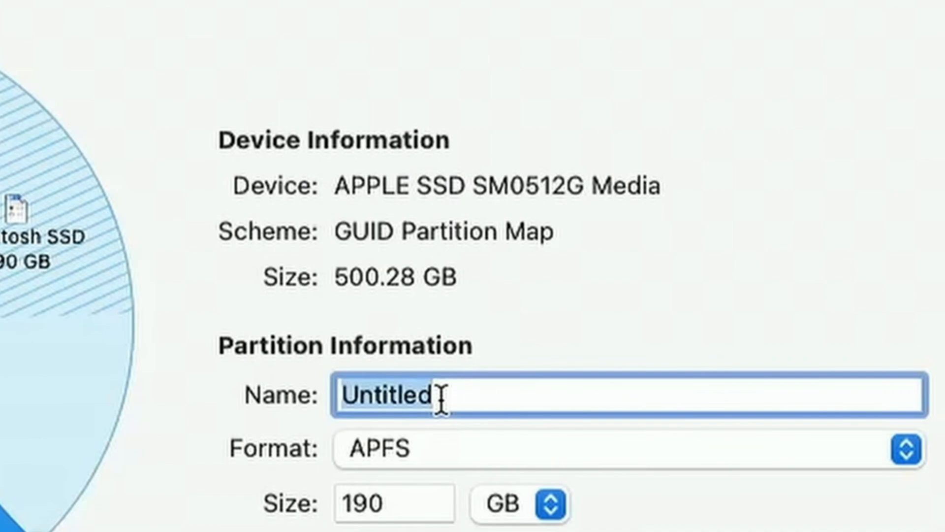
pyautogui.write('MyV')
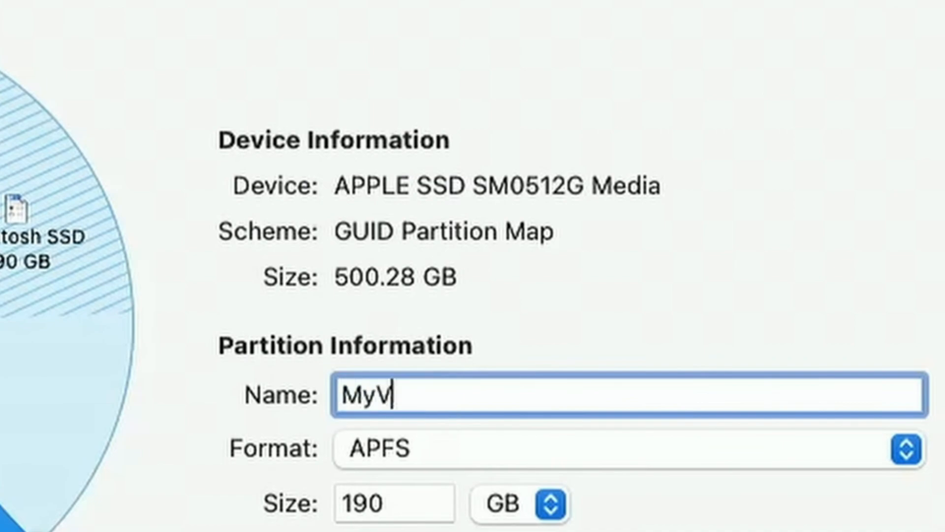
pyautogui.write('olume')
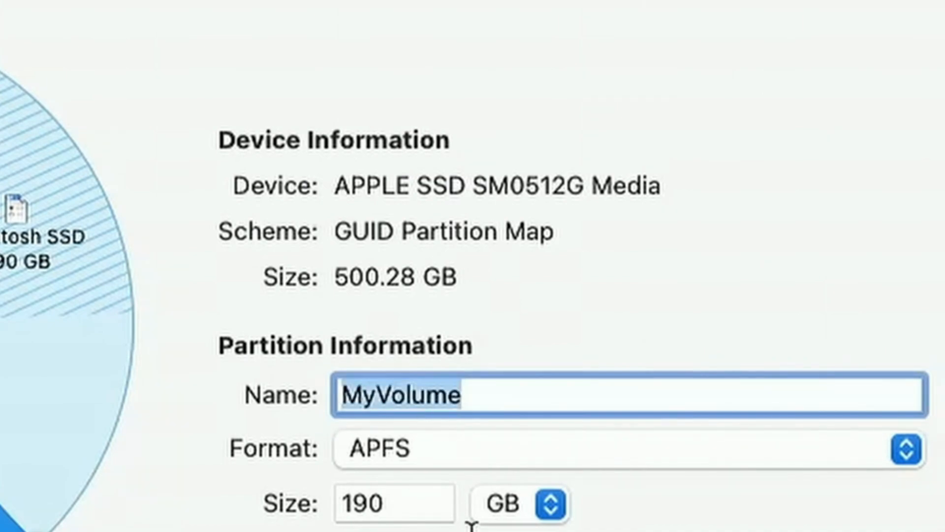
pyautogui.click(904, 449)
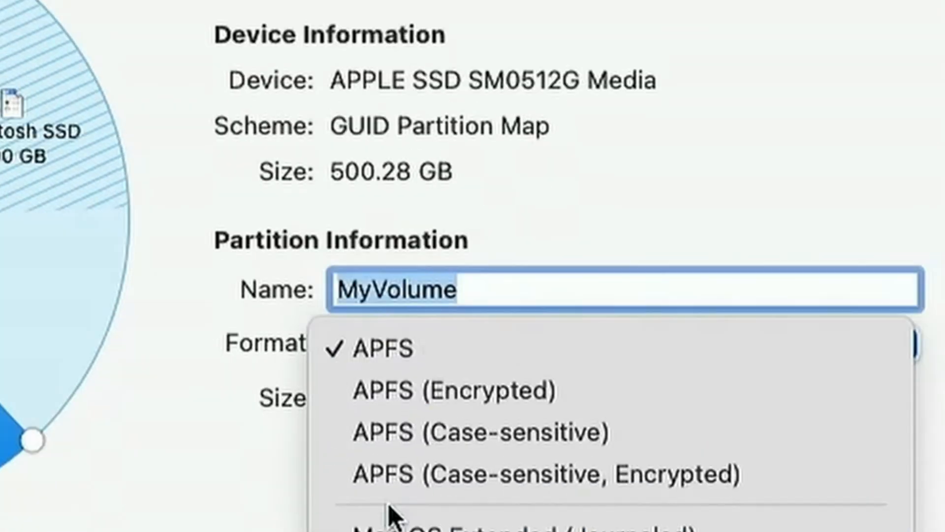
pyautogui.click(392, 527)
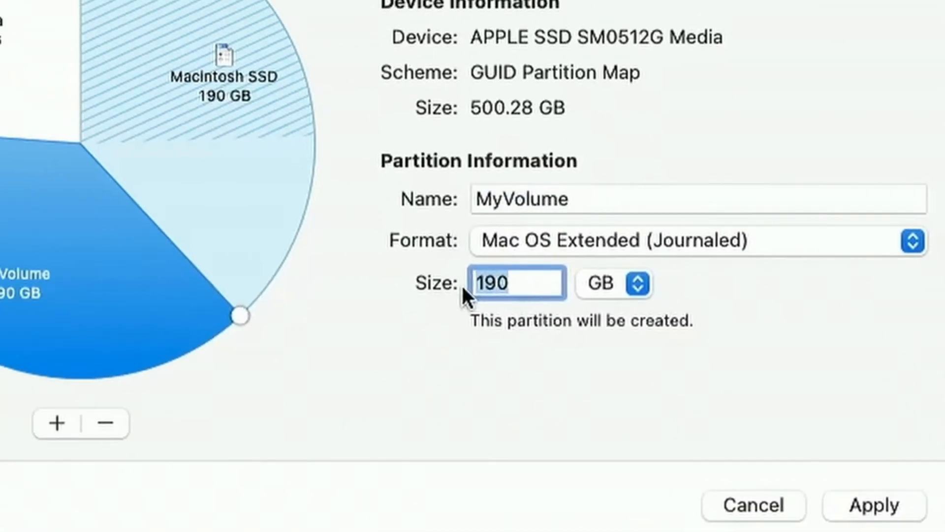
# Step: Set MyVolume's size to 20 GB and apply the new partition layout
pyautogui.write('20')
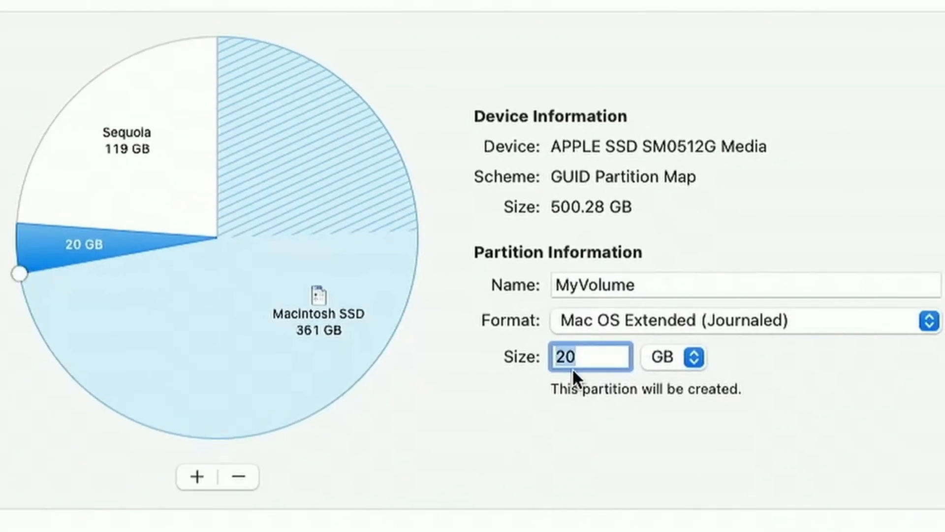
pyautogui.moveTo(802, 384)
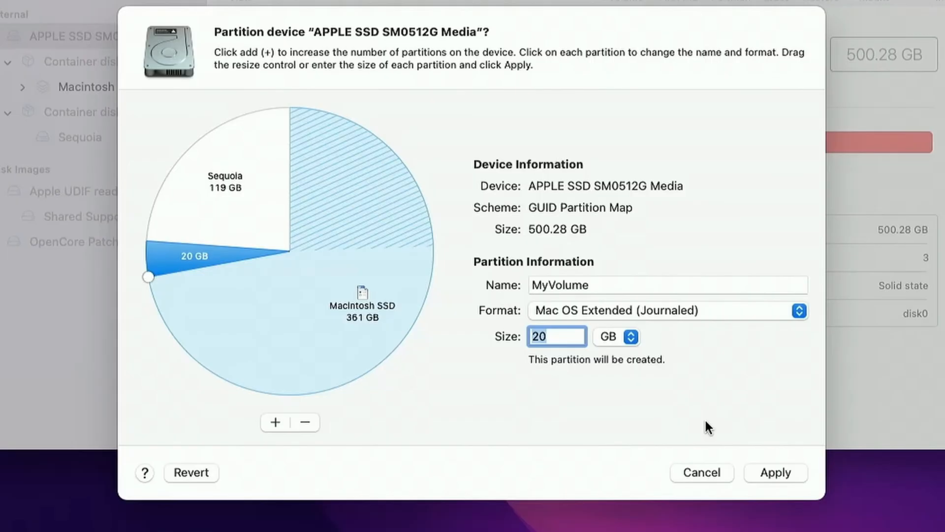
pyautogui.click(775, 472)
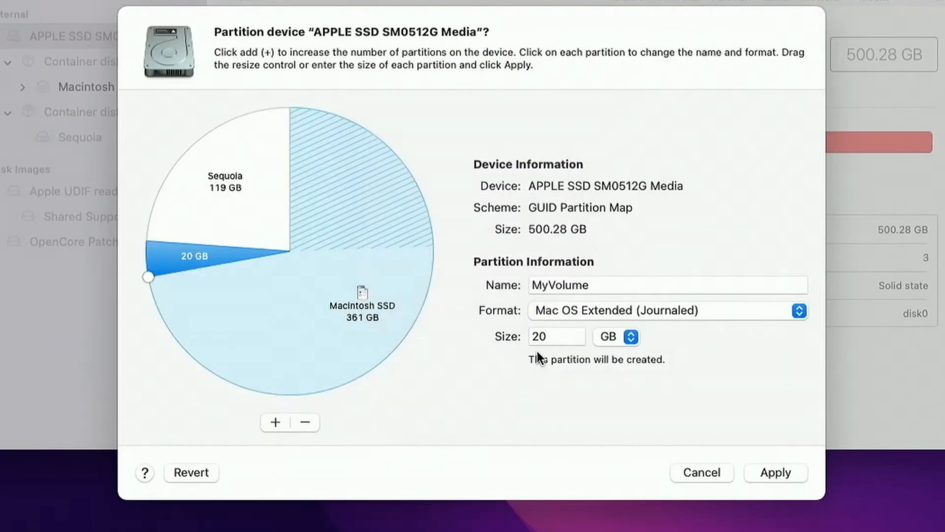
pyautogui.click(775, 473)
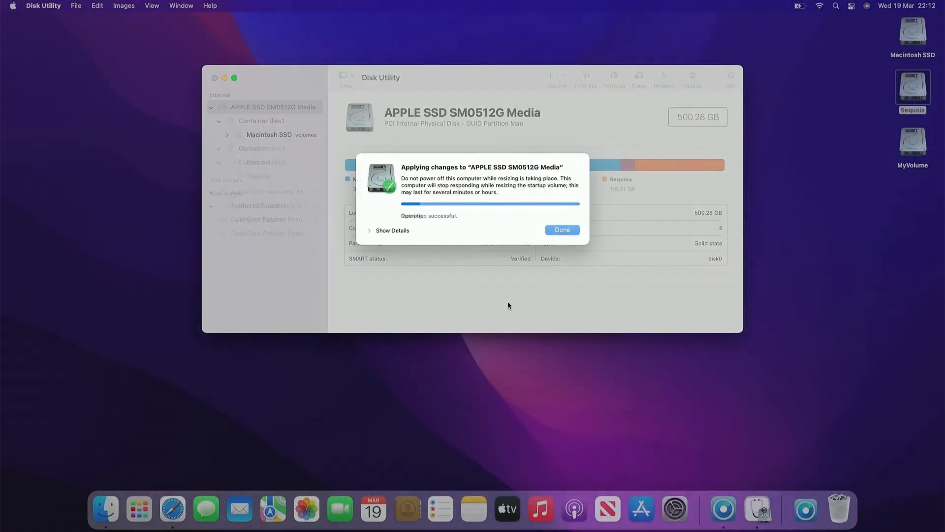
pyautogui.click(561, 230)
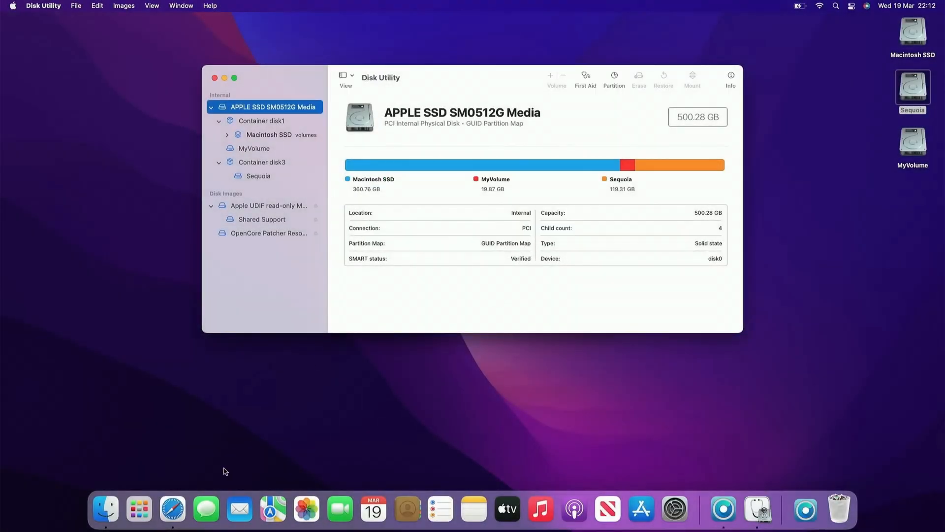
# Step: In Safari, find Apple's 'Create a bootable installer for macOS' page and scroll to the Sequoia command
pyautogui.click(173, 509)
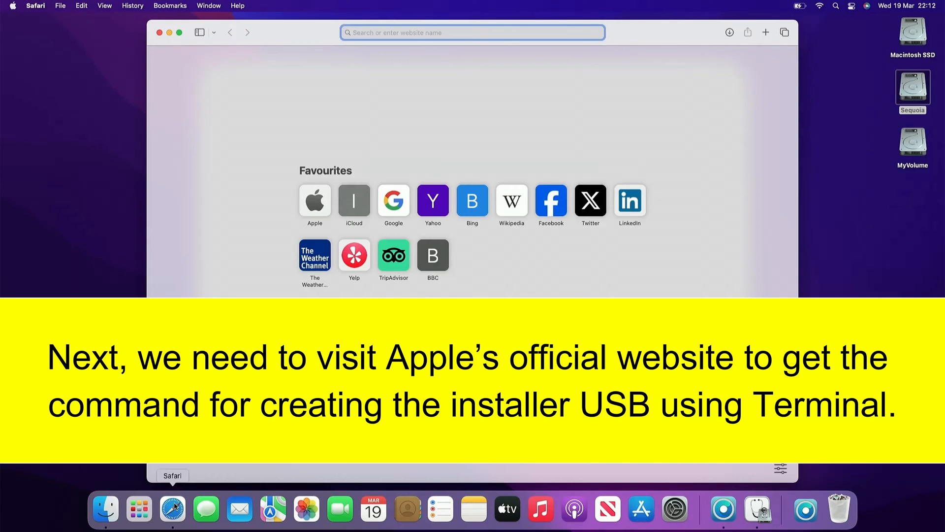
pyautogui.write('creat')
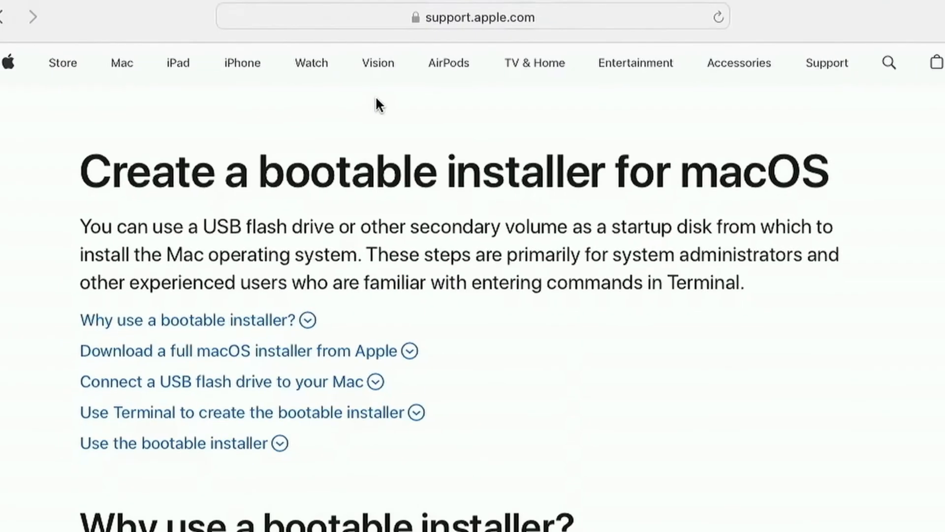
pyautogui.scroll(-3)
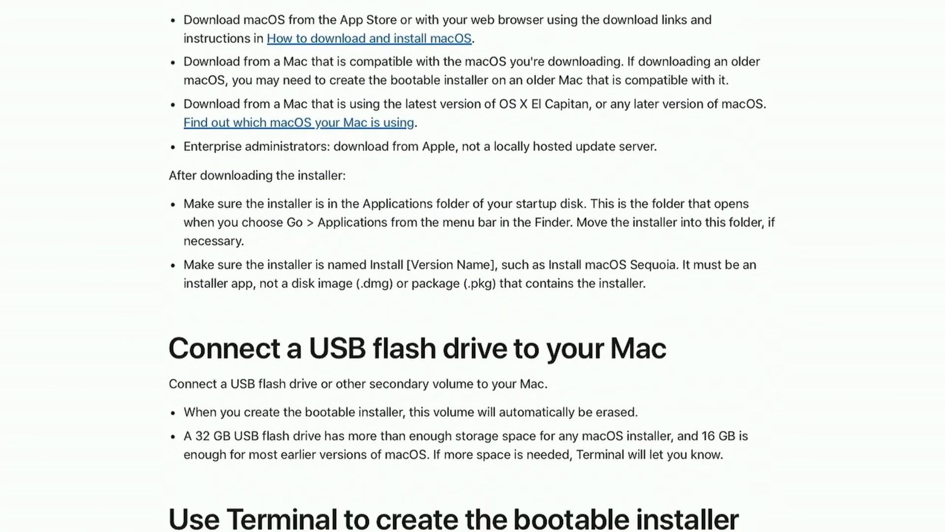
pyautogui.scroll(-3)
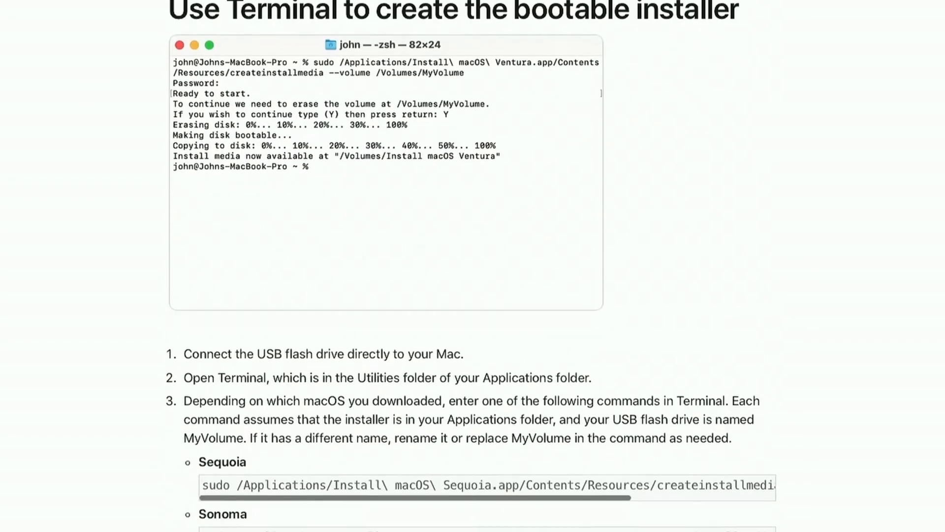
pyautogui.scroll(-3)
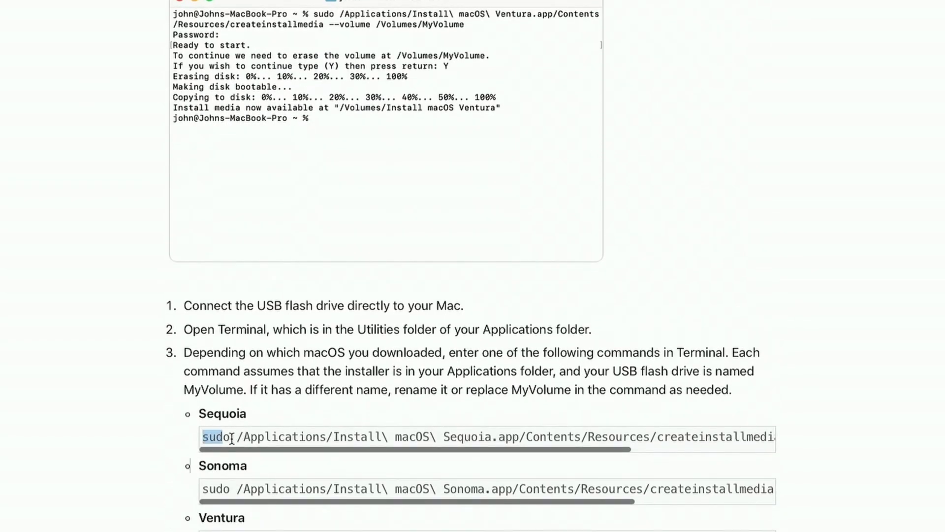
pyautogui.hscroll(3)
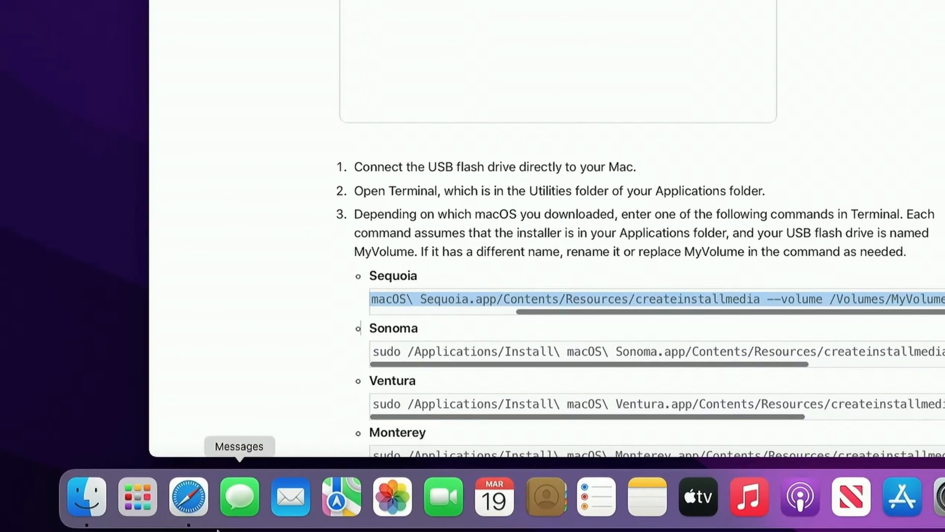
pyautogui.moveTo(137, 496)
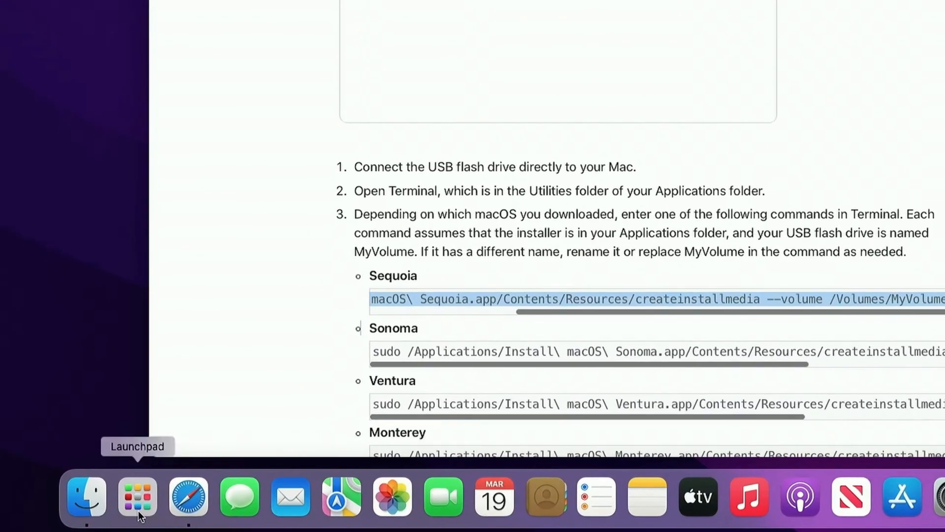
# Step: Run the pasted createinstallmedia command in Terminal and confirm erasing MyVolume with y
pyautogui.click(137, 496)
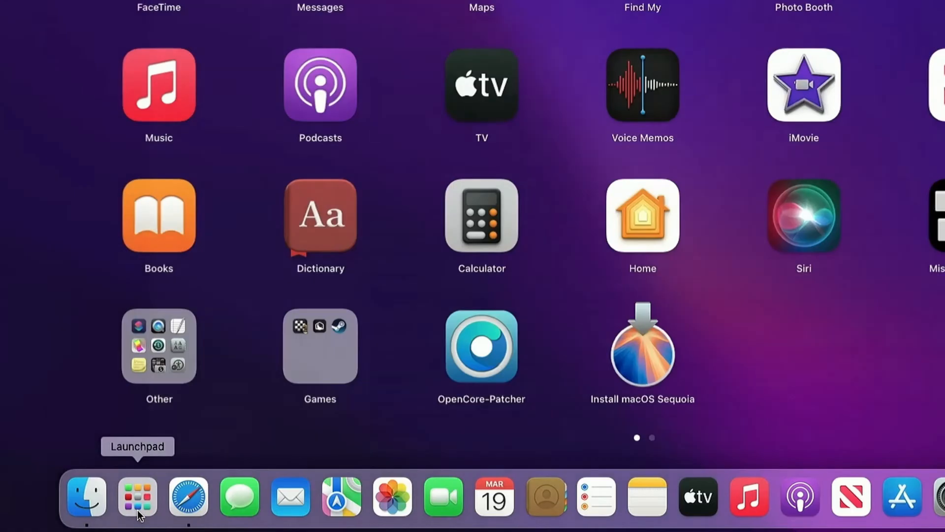
pyautogui.write('termi')
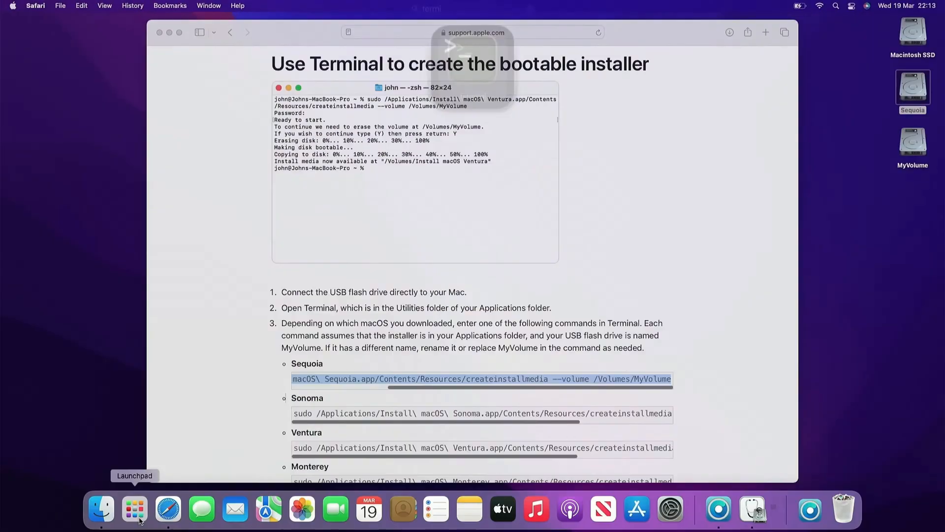
pyautogui.click(774, 508)
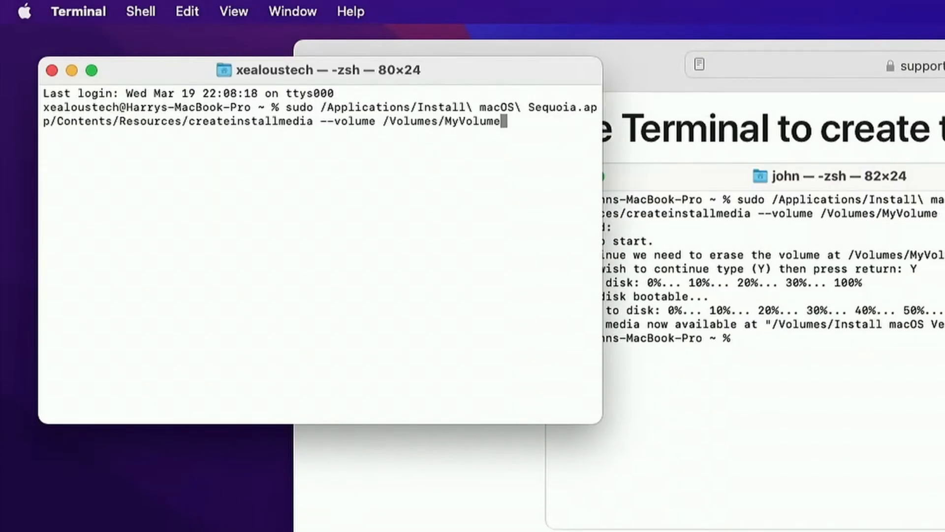
pyautogui.press('Return')
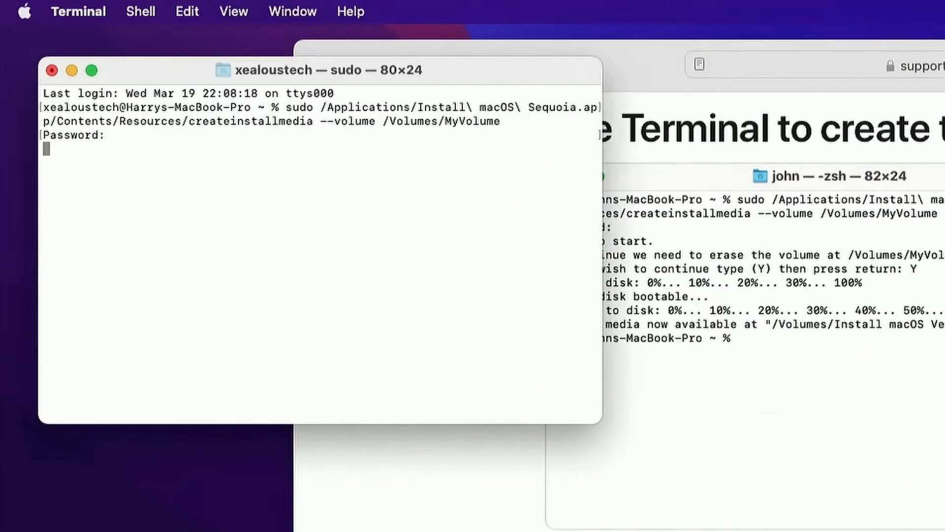
pyautogui.write('y')
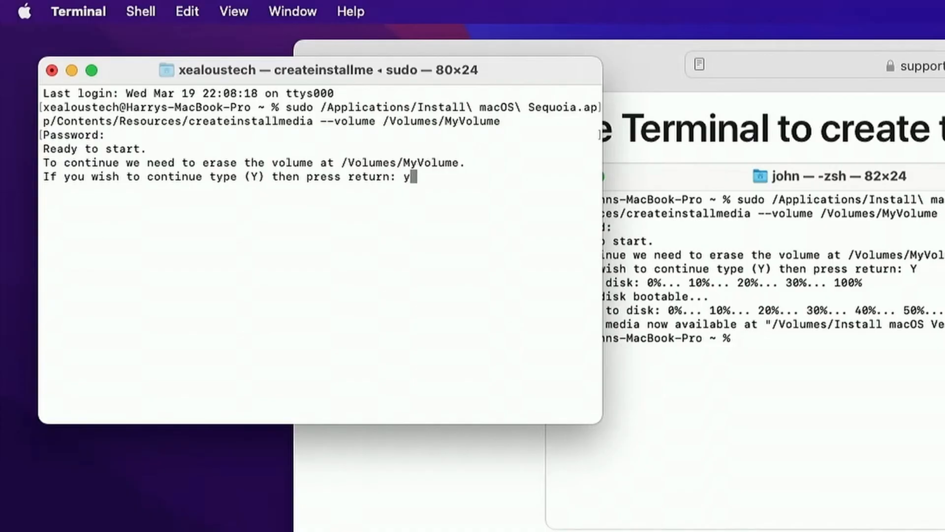
pyautogui.press('return')
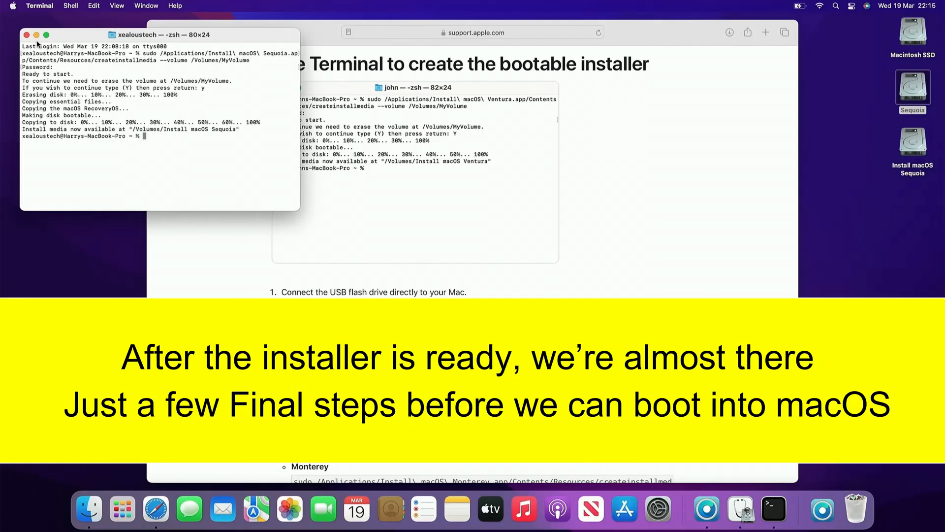
# Step: Close the finished Terminal window and relaunch OpenCore-Patcher from Launchpad
pyautogui.click(27, 34)
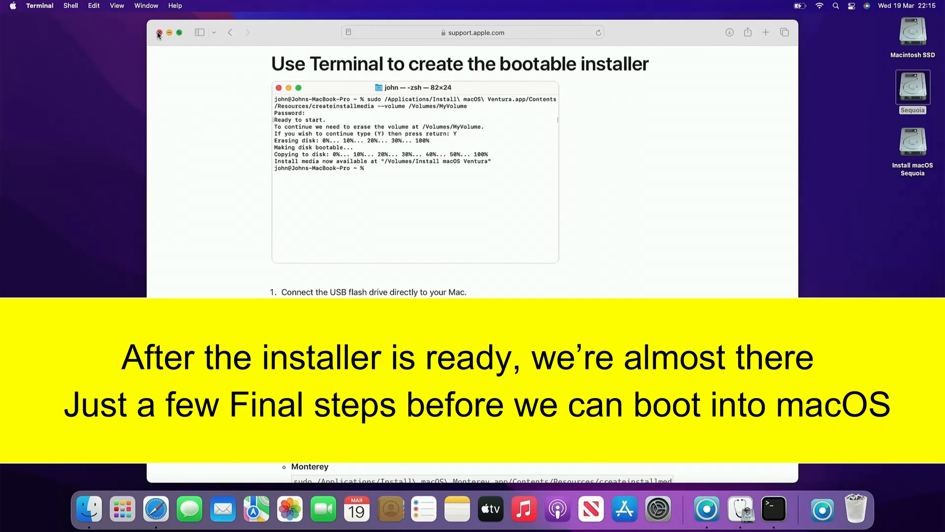
pyautogui.click(121, 509)
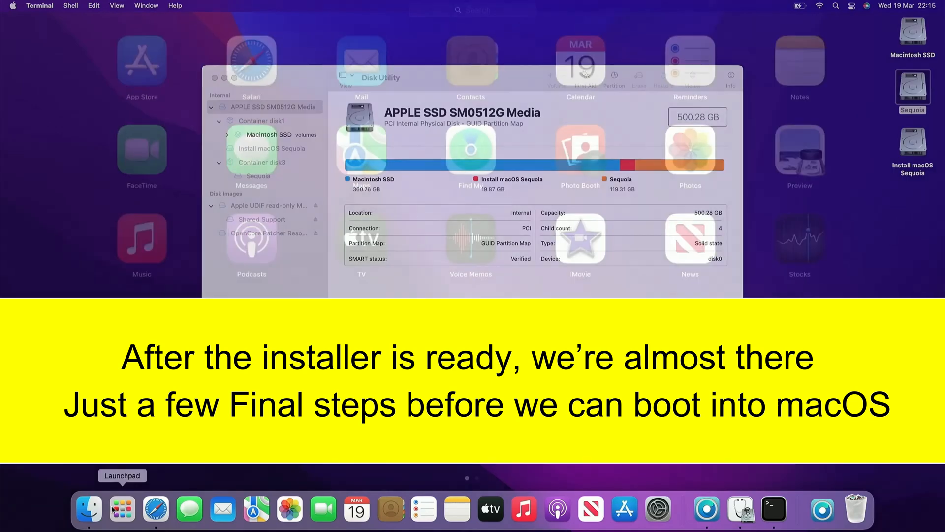
pyautogui.click(121, 510)
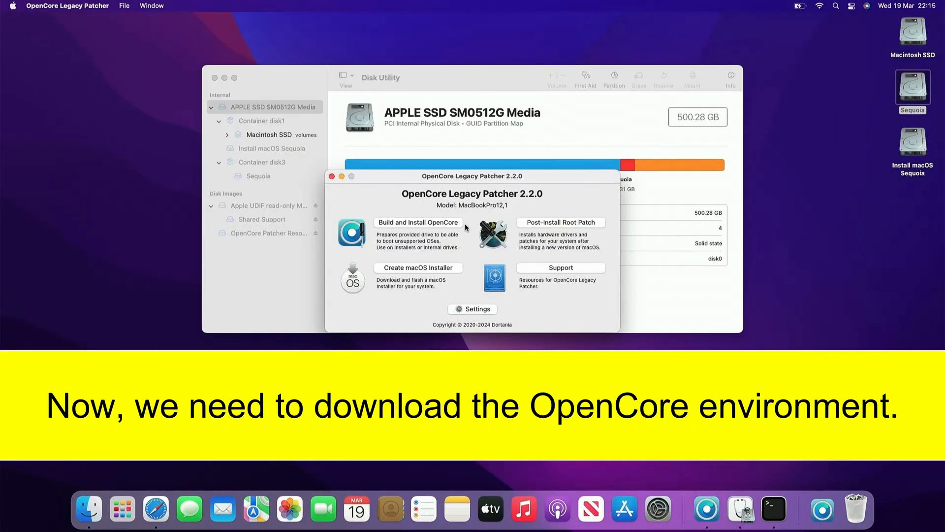
# Step: Build OpenCore and install it to disk0s1 EFI on the Apple SSD, skipping the reboot
pyautogui.click(418, 222)
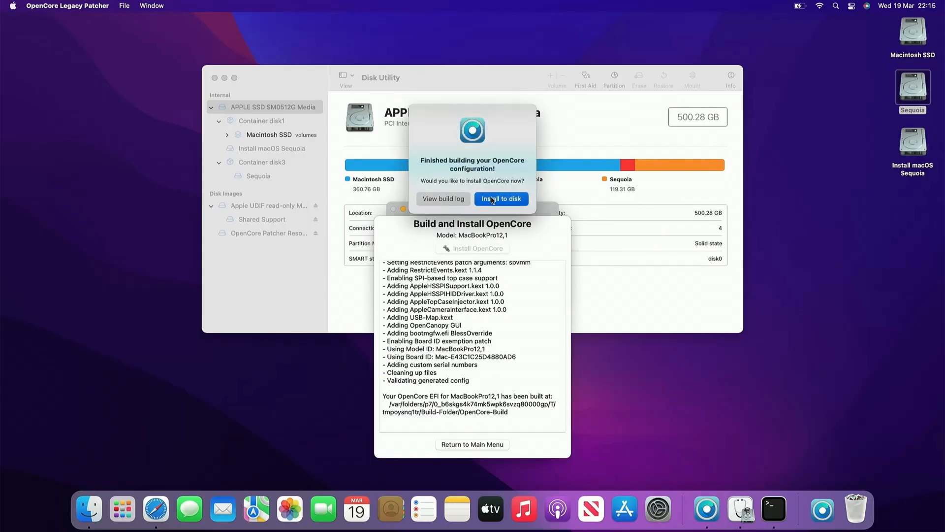
pyautogui.click(500, 199)
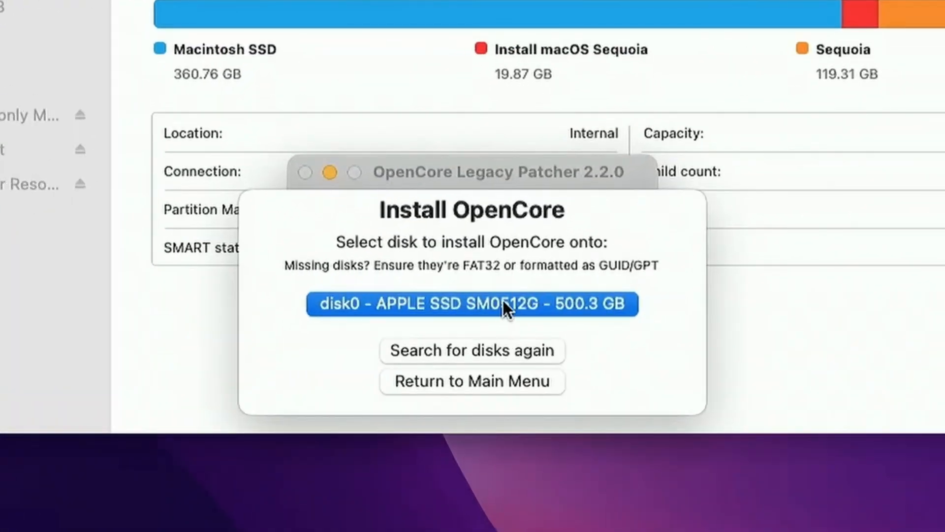
pyautogui.click(472, 304)
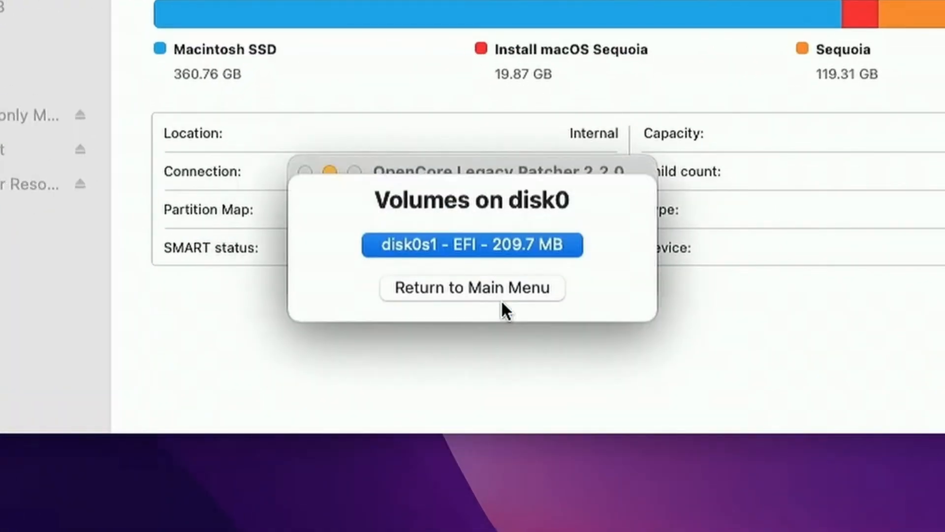
pyautogui.click(472, 244)
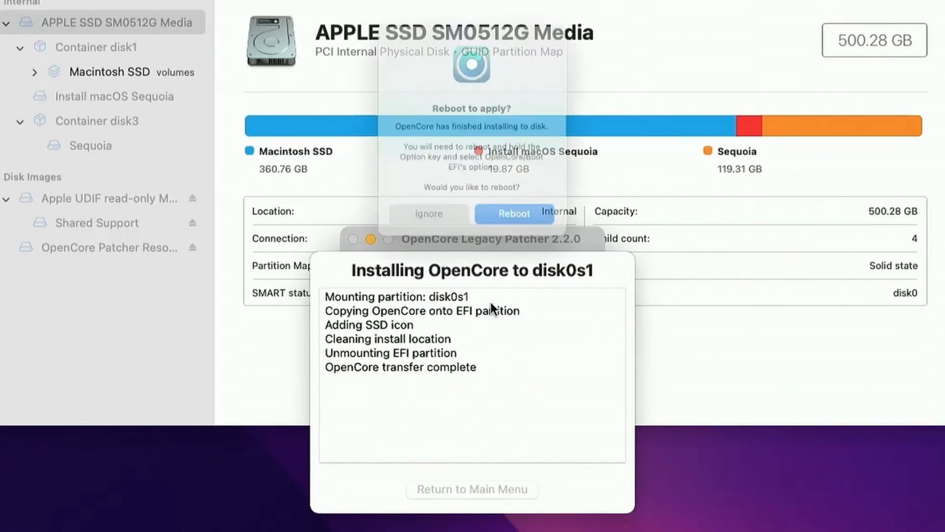
pyautogui.click(428, 213)
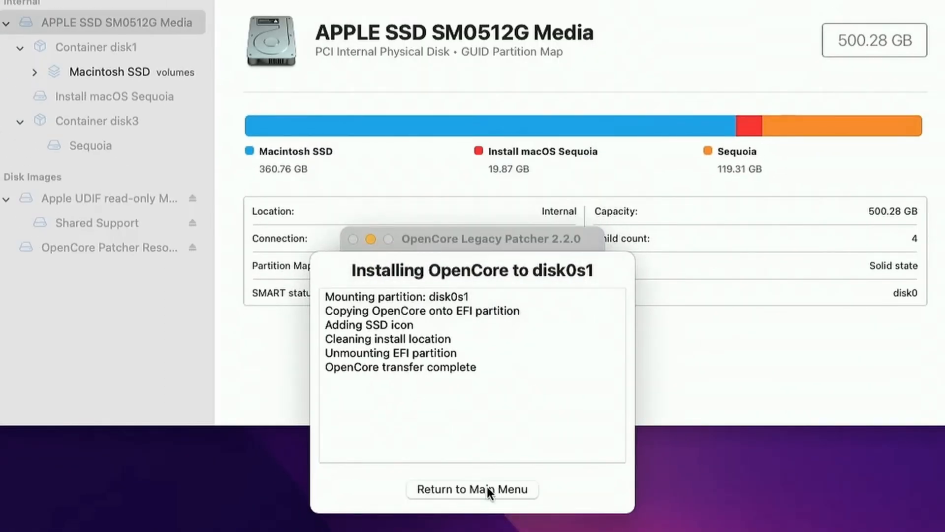
pyautogui.click(472, 489)
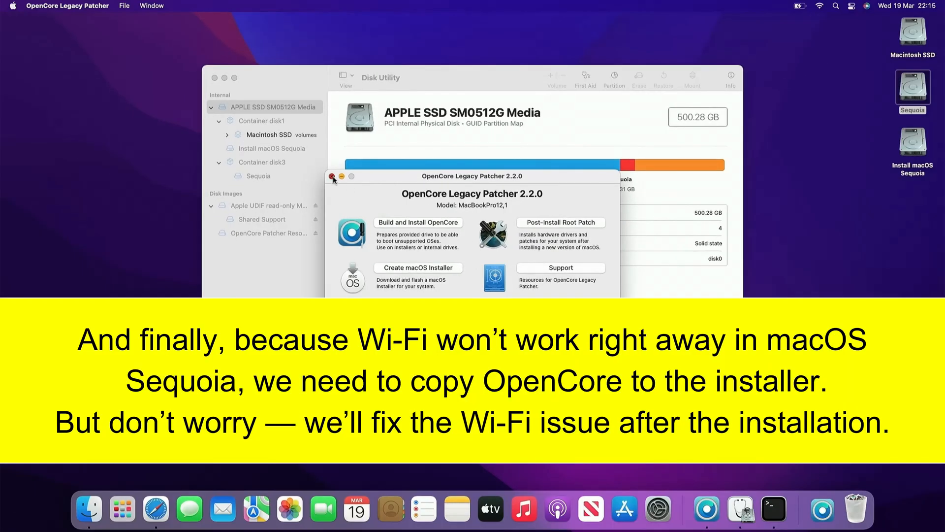
# Step: Quit the patcher, copy OpenCore-Patcher from Downloads onto the Install macOS Sequoia drive, and open that drive
pyautogui.click(332, 177)
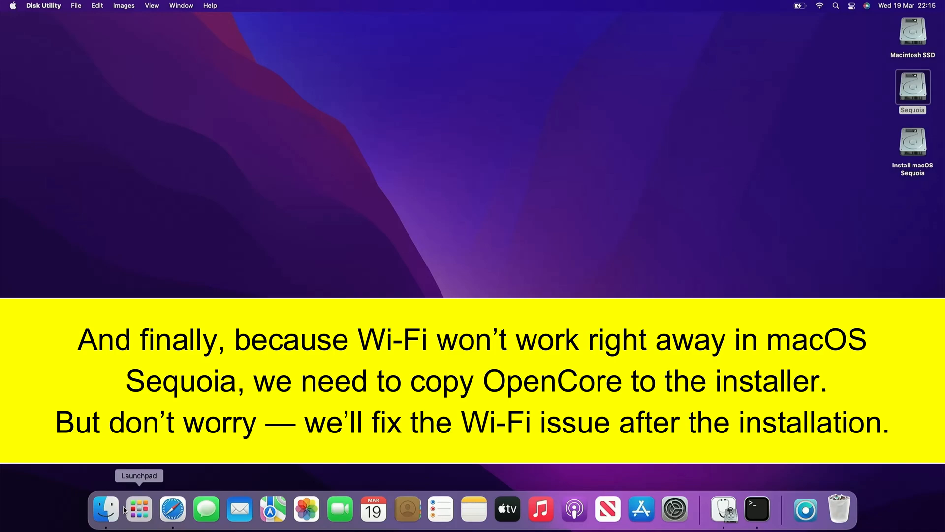
pyautogui.click(104, 509)
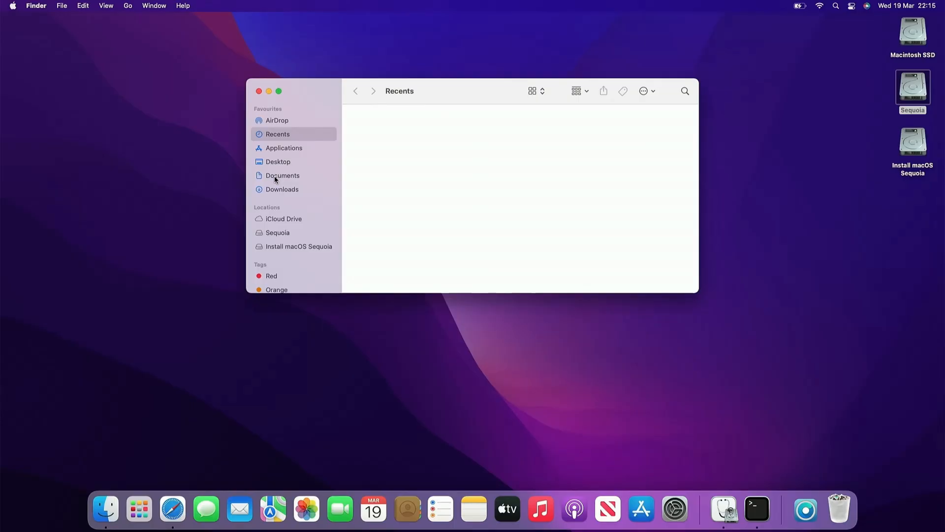
pyautogui.click(282, 189)
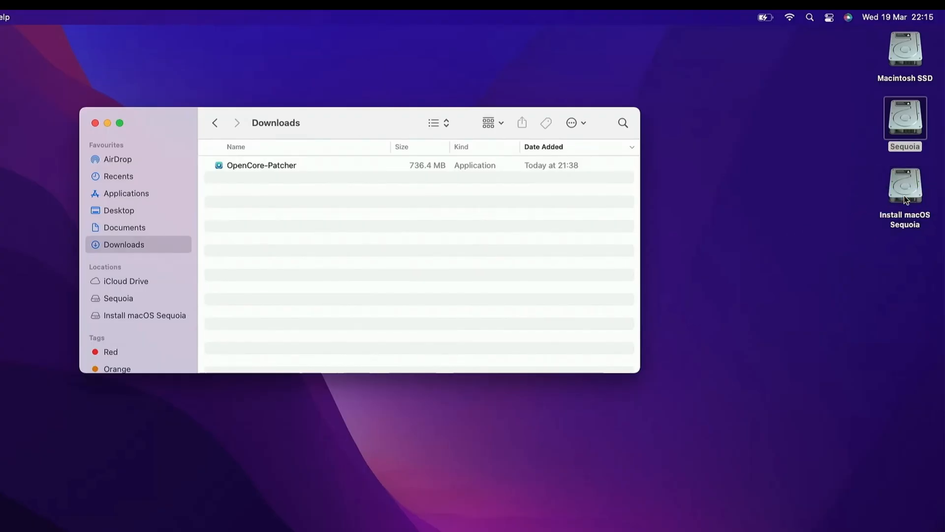
pyautogui.click(905, 187)
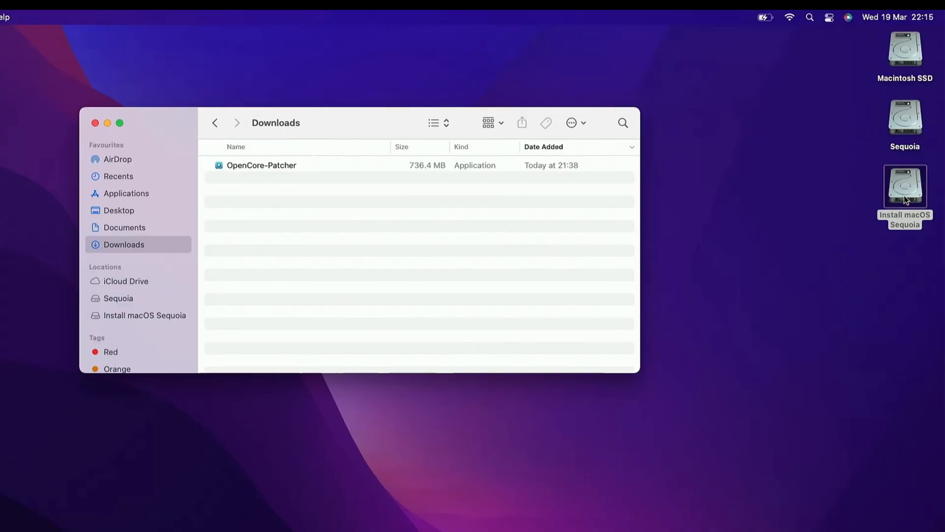
pyautogui.click(145, 314)
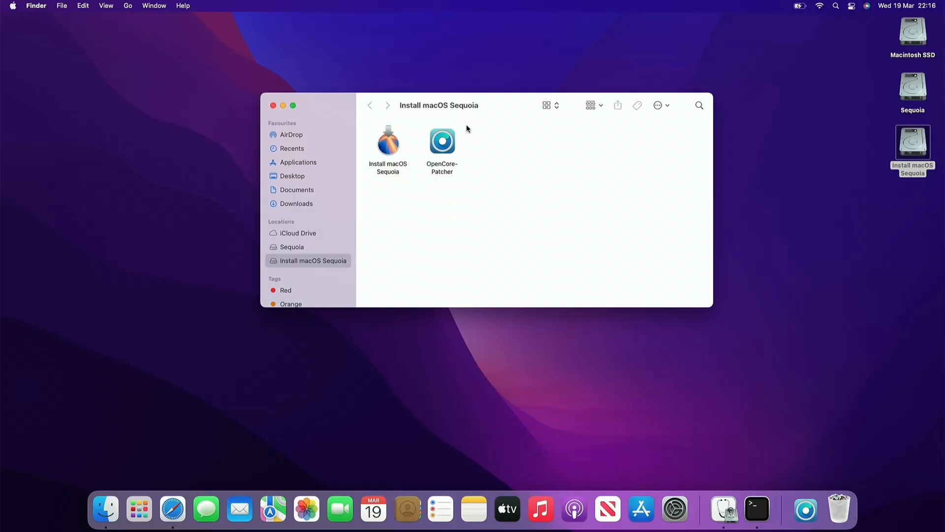
pyautogui.click(12, 5)
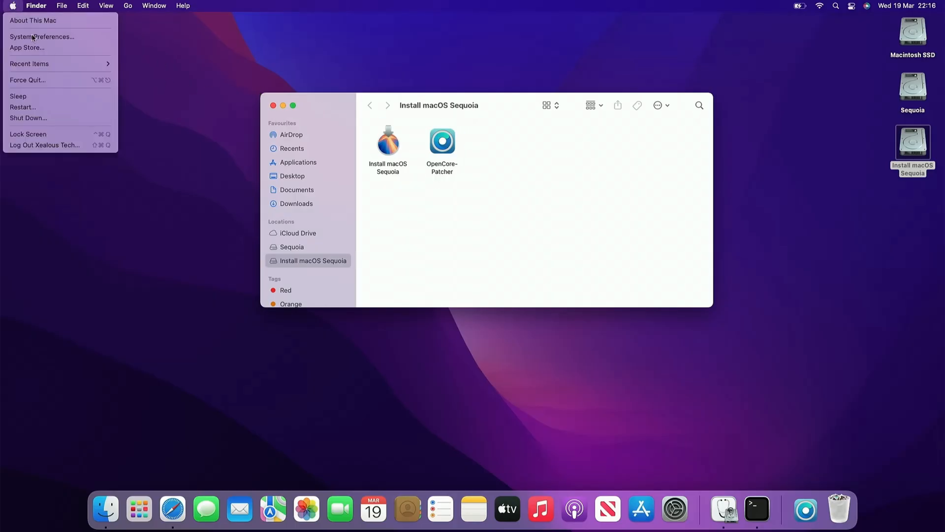
pyautogui.moveTo(23, 106)
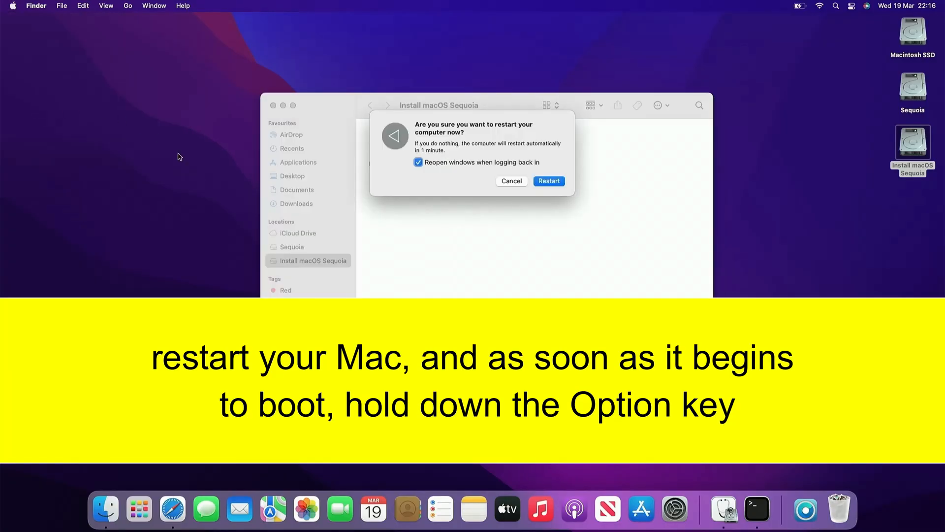
# Step: Restart the Mac with 'Reopen windows when logging back in' unticked
pyautogui.click(418, 162)
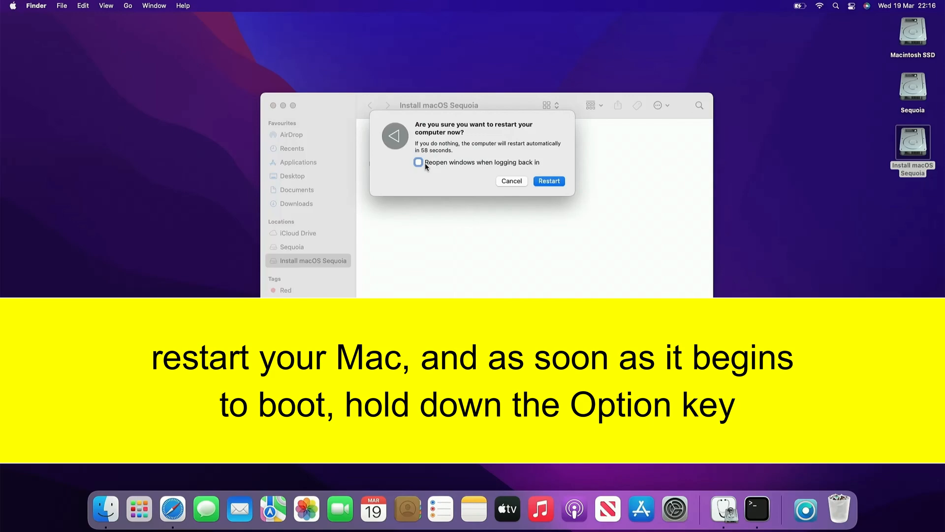
pyautogui.click(548, 181)
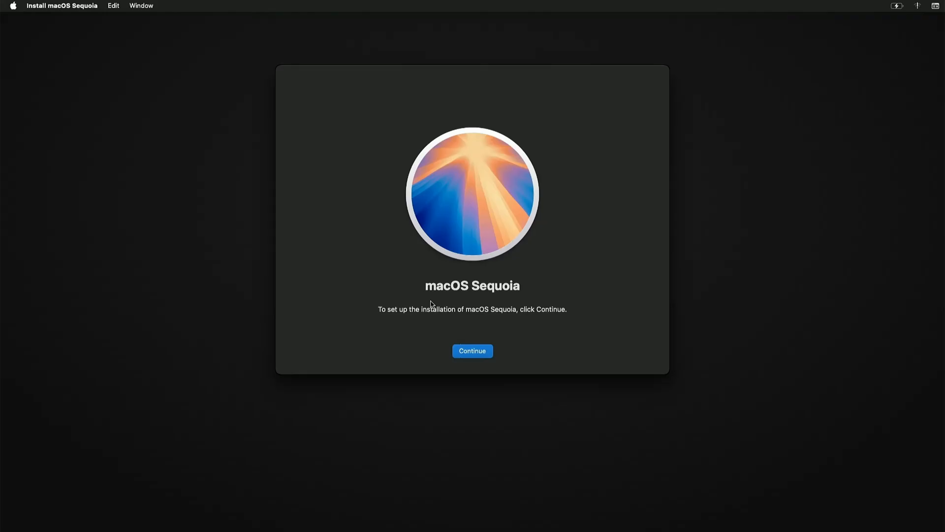
# Step: Agree to the Sequoia licence and install macOS onto the Sequoia disk
pyautogui.click(472, 350)
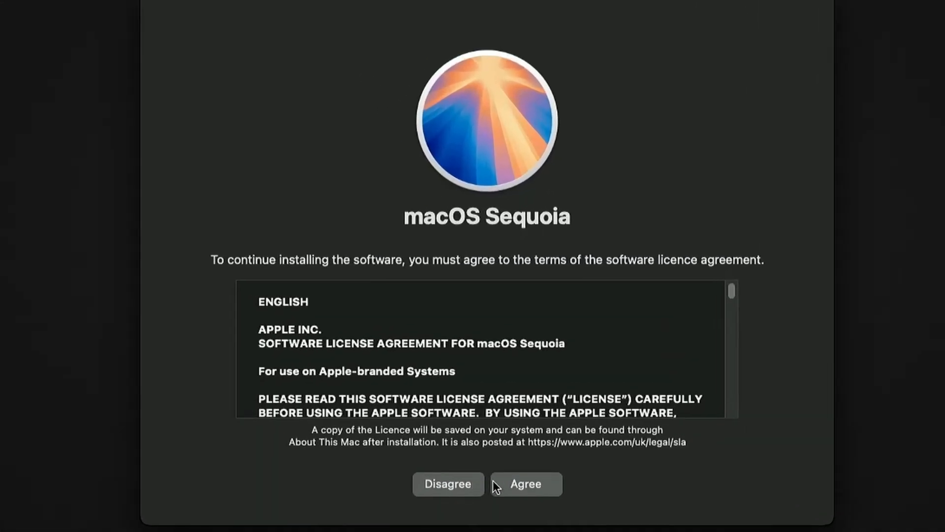
pyautogui.click(525, 483)
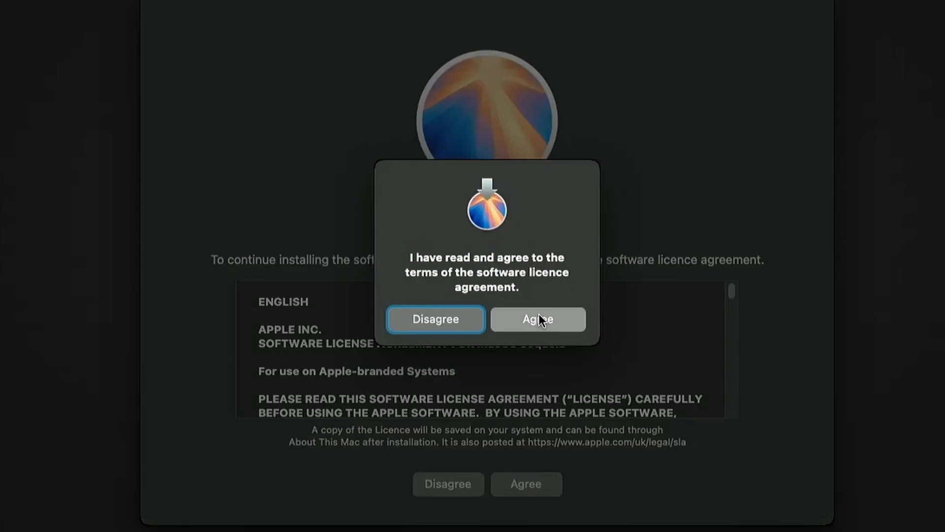
pyautogui.click(536, 319)
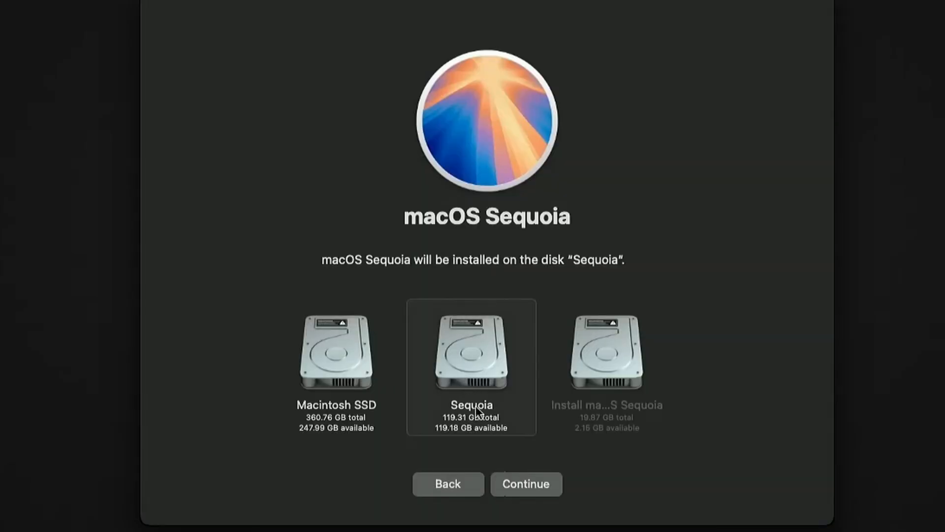
pyautogui.click(525, 484)
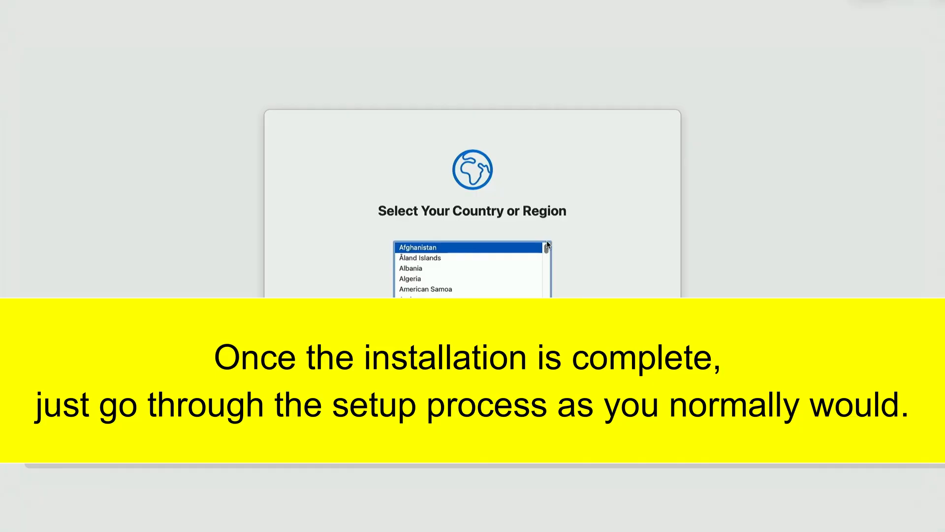
# Step: Choose the country from the scrolled list and skip Wi-Fi setup
pyautogui.scroll(-3)
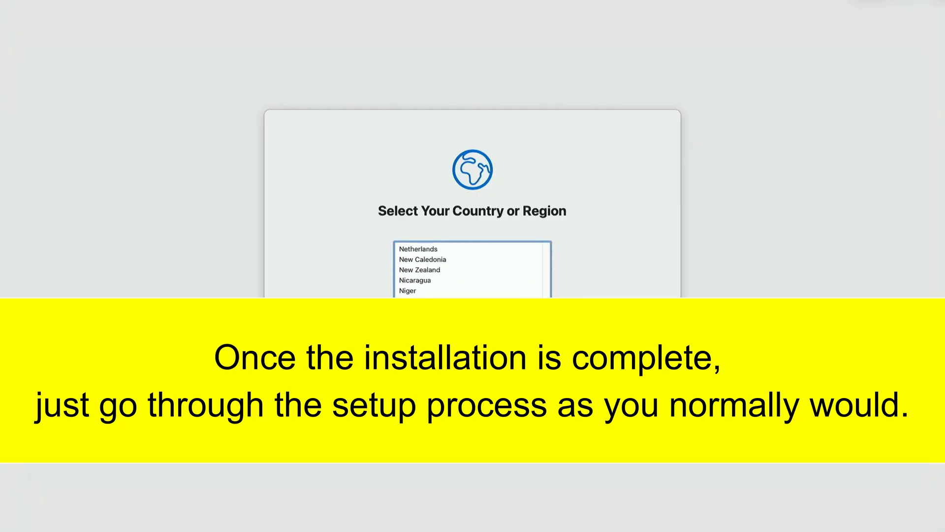
pyautogui.scroll(-3)
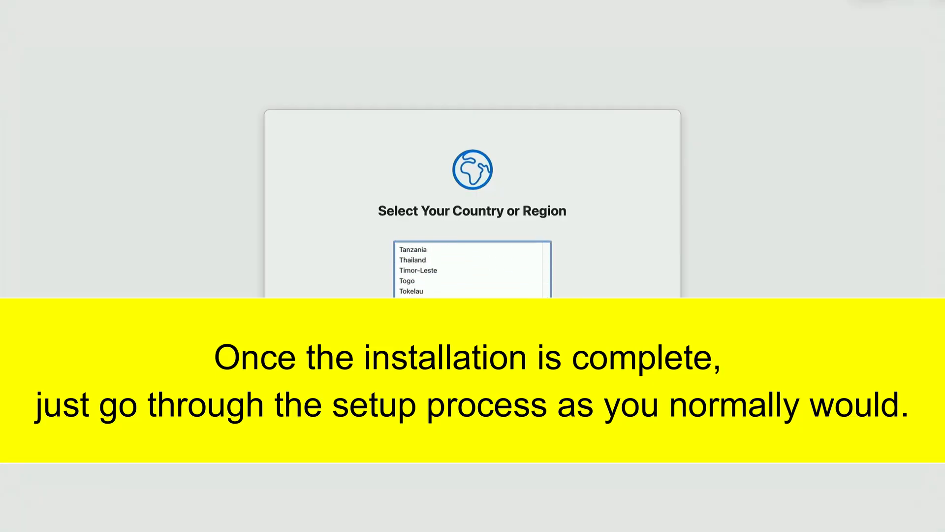
pyautogui.scroll(-3)
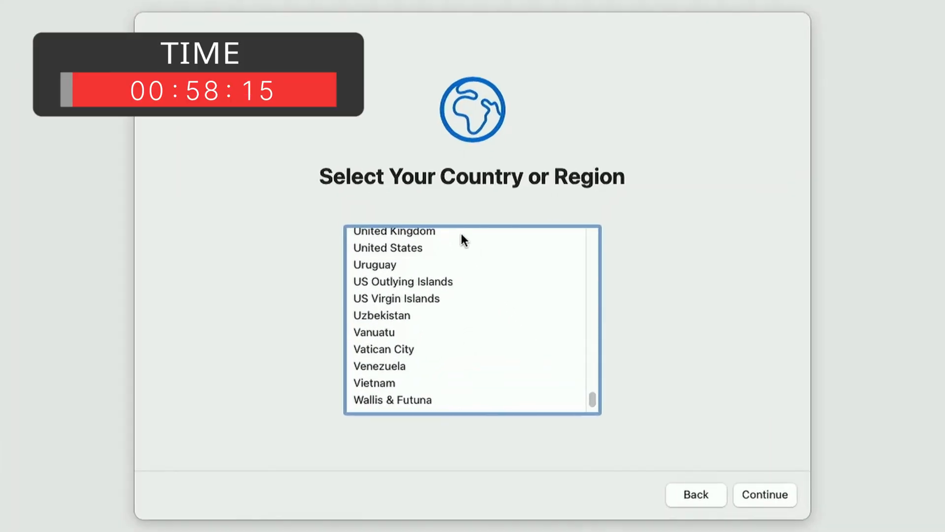
pyautogui.click(764, 494)
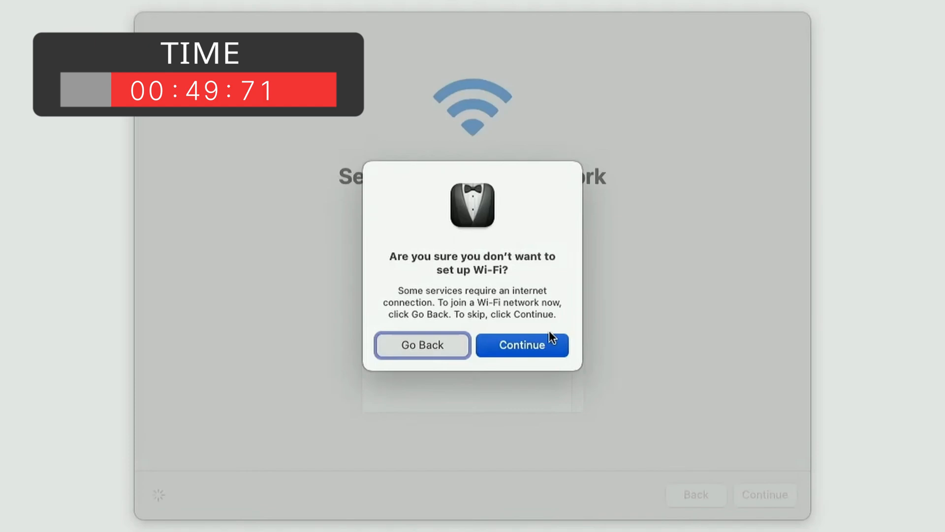
pyautogui.click(521, 345)
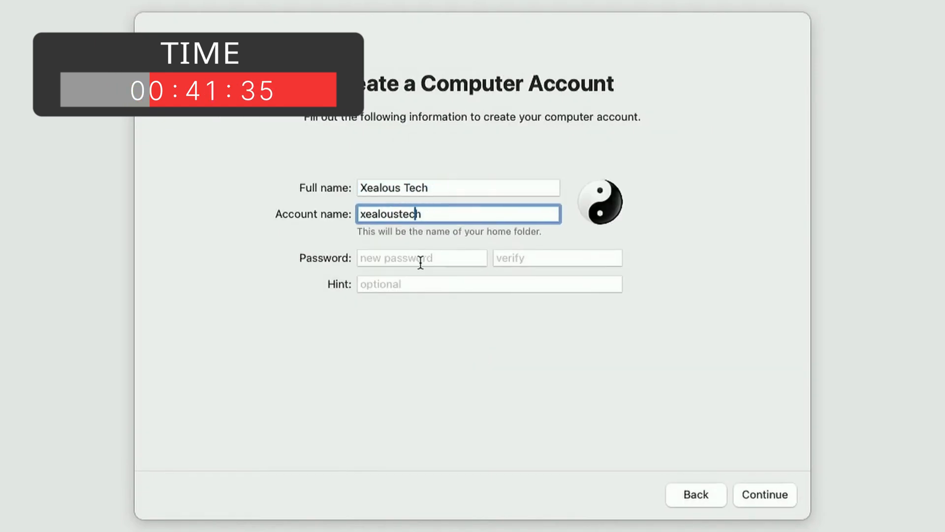
# Step: Create the Xealous Tech account, skip Location Services, and confirm the time zone
pyautogui.click(764, 494)
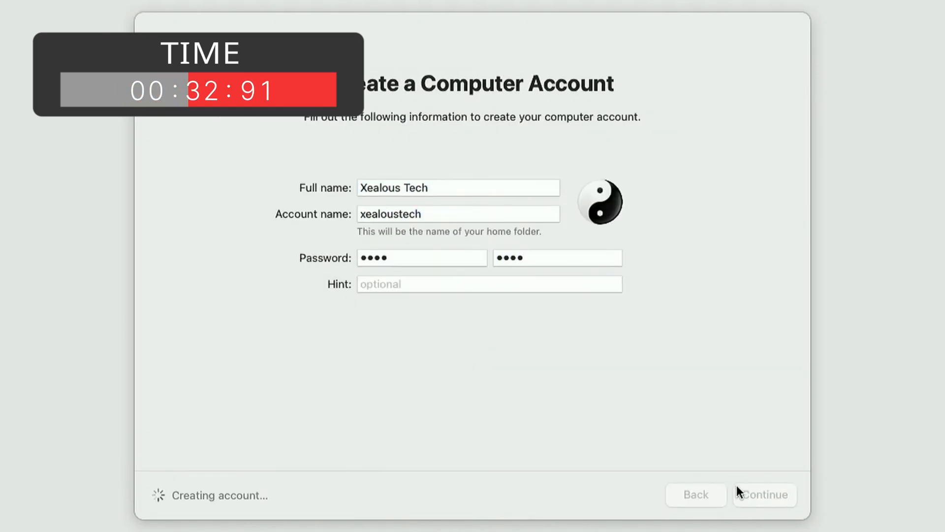
pyautogui.click(764, 494)
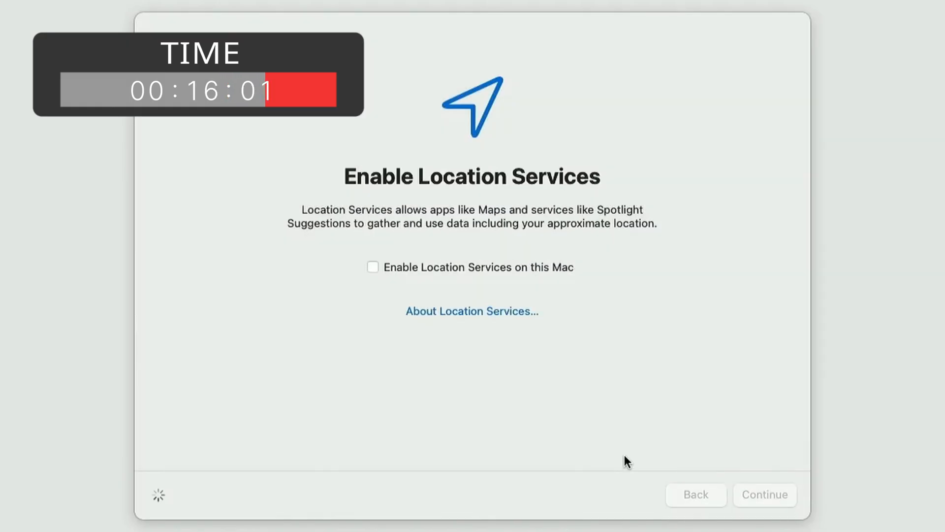
pyautogui.click(764, 494)
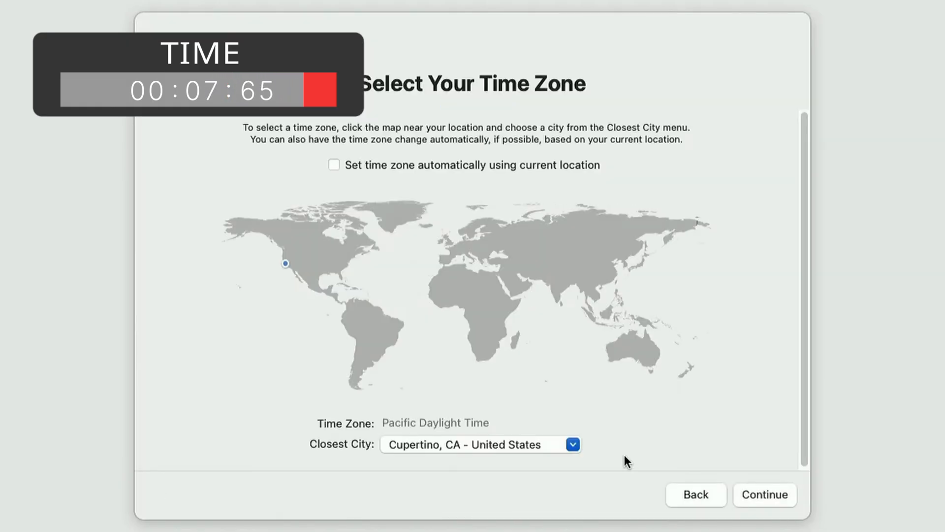
pyautogui.click(763, 495)
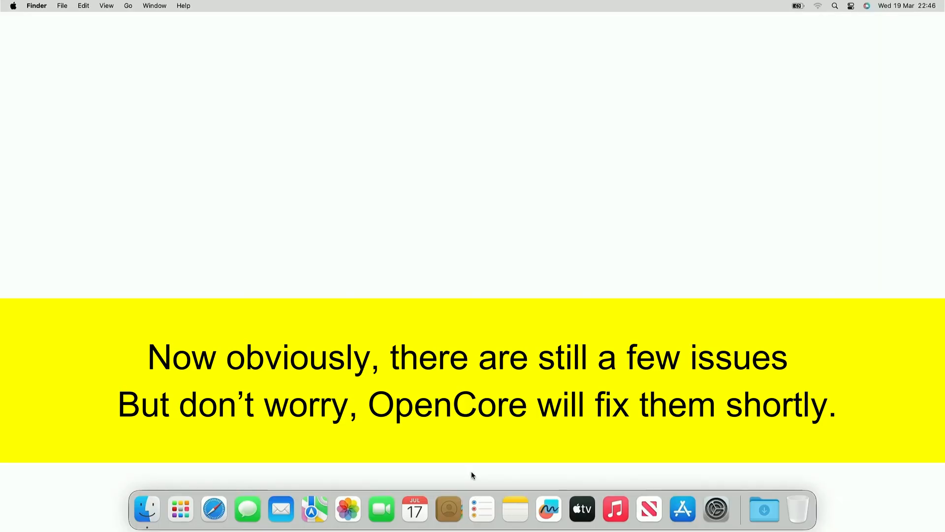
pyautogui.moveTo(472, 475)
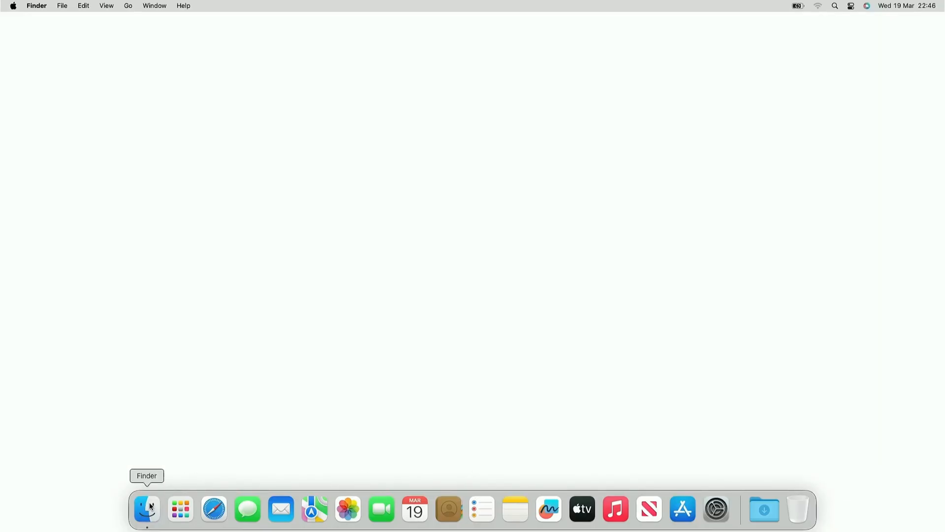
# Step: Launch OpenCore-Patcher from the Install macOS Sequoia drive in Finder
pyautogui.click(147, 509)
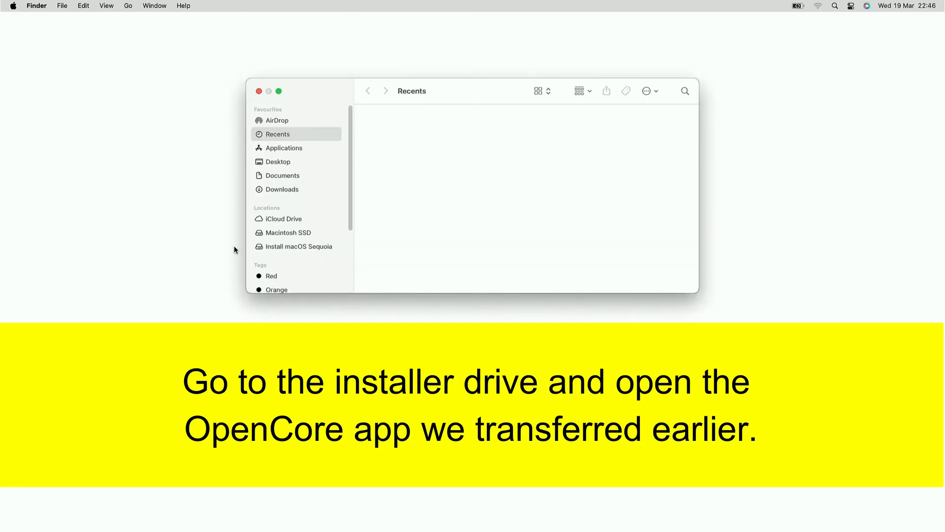
pyautogui.moveTo(293, 247)
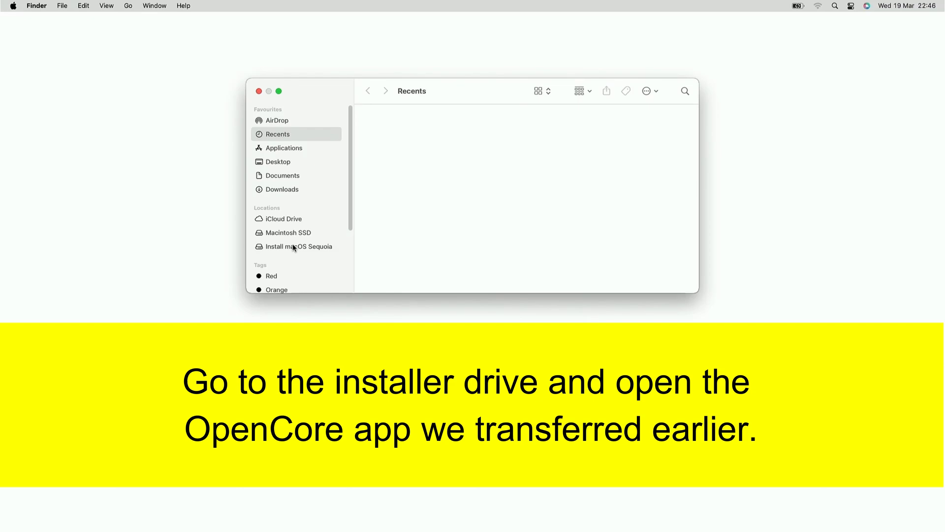
pyautogui.click(298, 246)
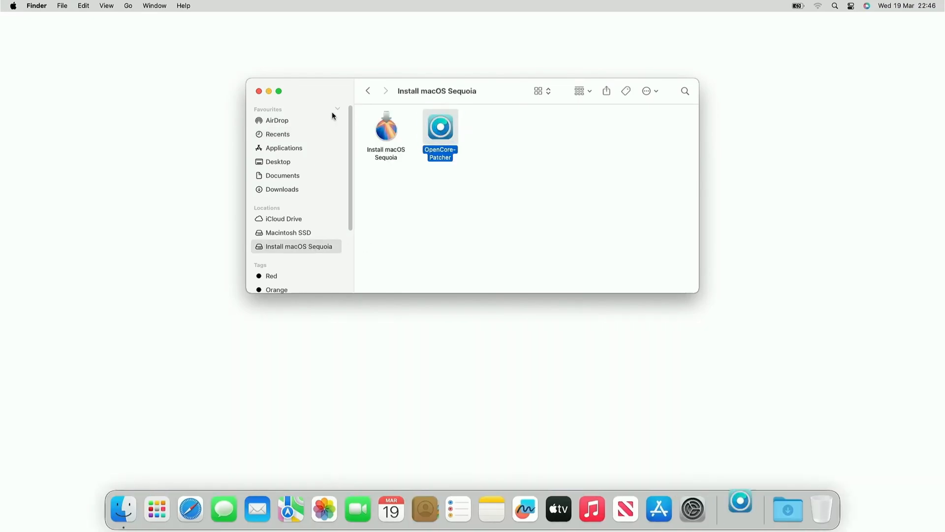
pyautogui.doubleClick(439, 127)
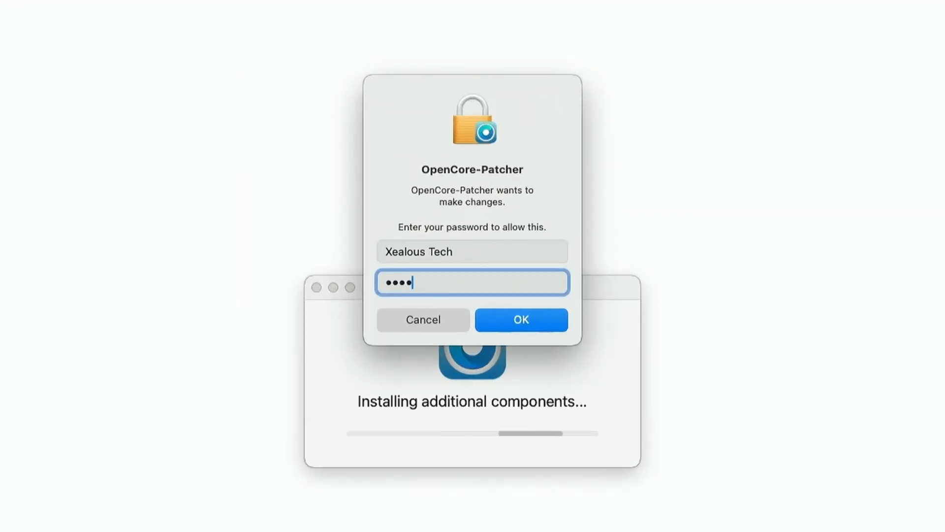
# Step: Authorise root patching for Broadwell graphics, wireless and FaceTime camera, then reboot
pyautogui.click(520, 319)
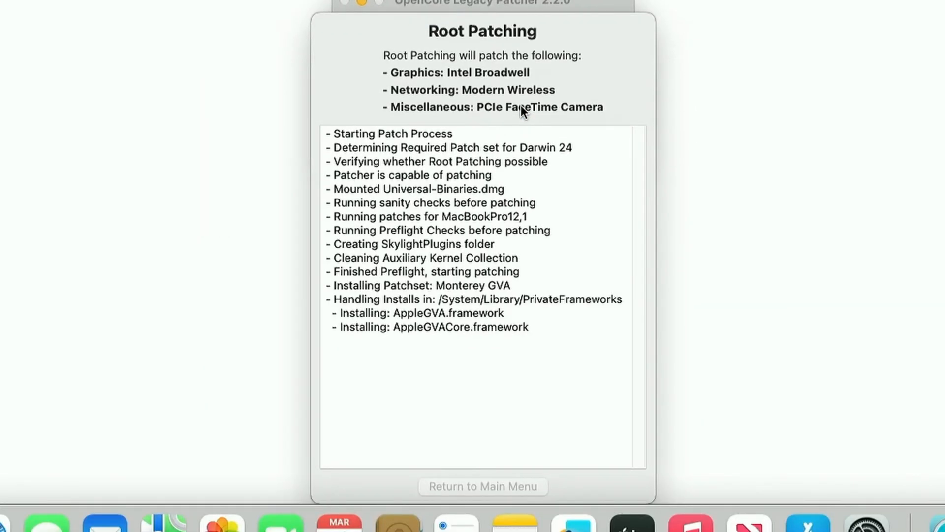
pyautogui.scroll(-3)
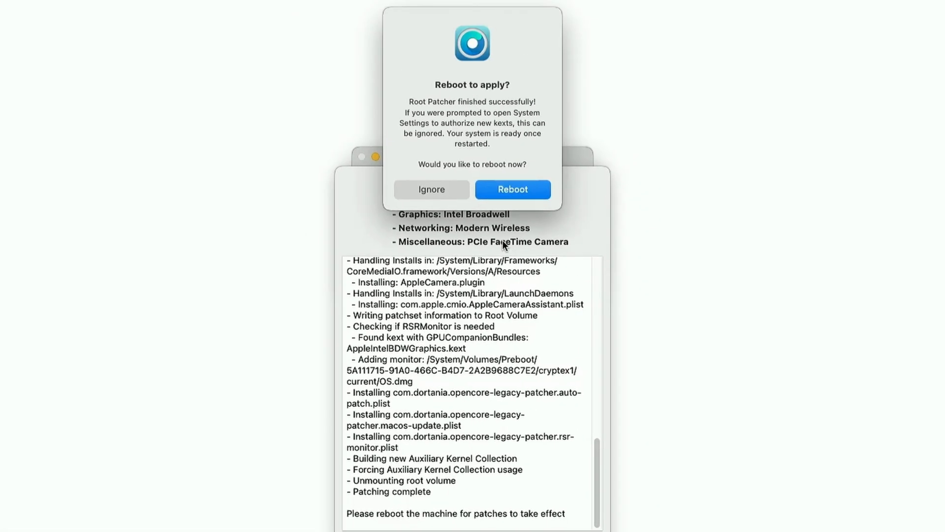
pyautogui.click(512, 189)
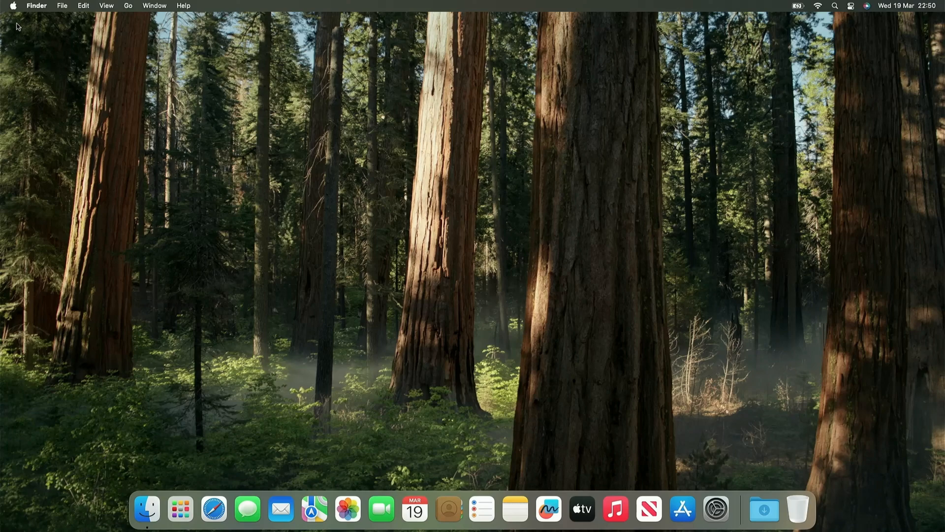
# Step: Open About This Mac from the Apple menu to confirm macOS Sequoia 15.3.2
pyautogui.click(12, 5)
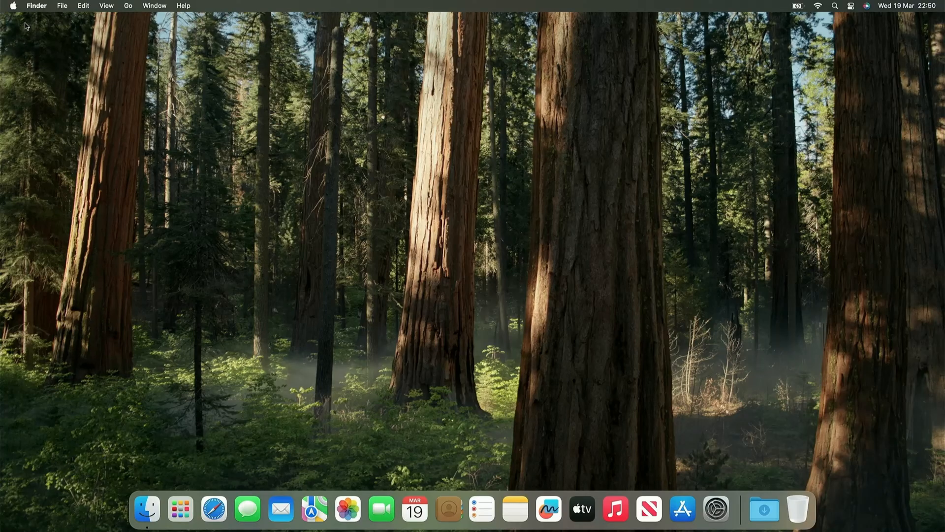
pyautogui.click(12, 5)
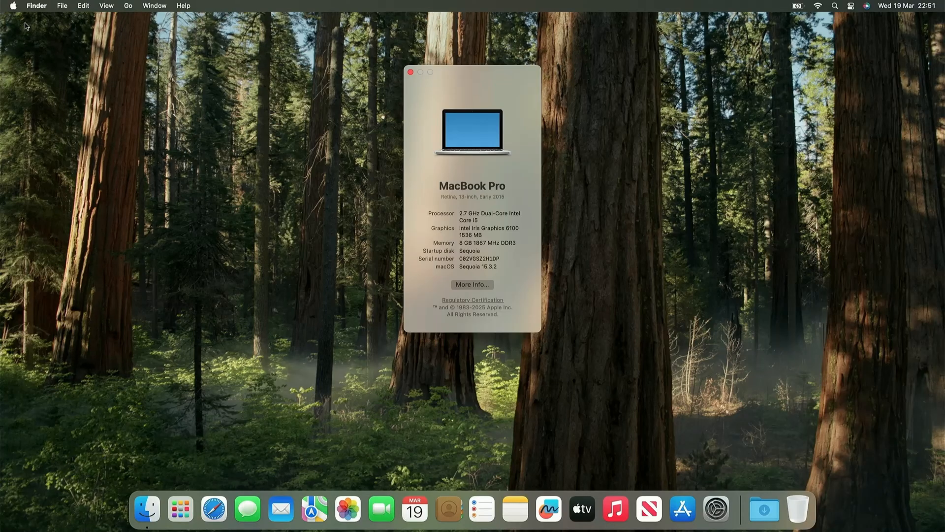